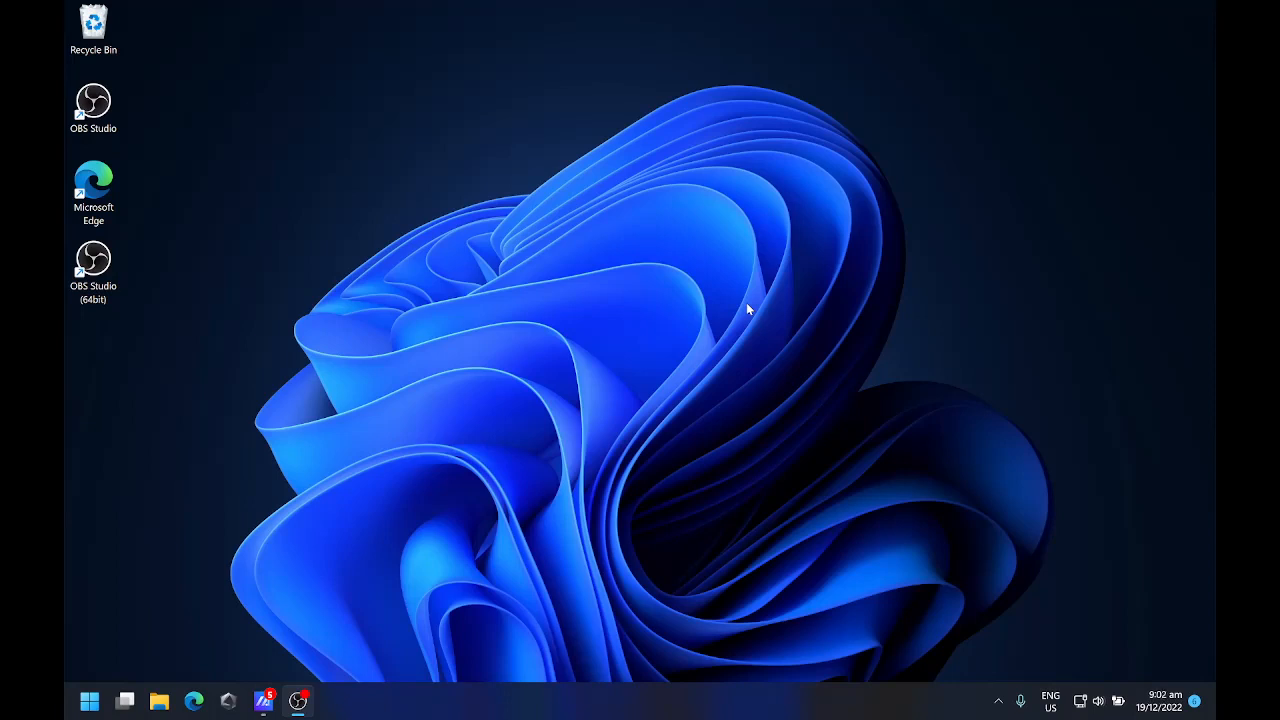
Dismiss the device update notice and go to google.com in Edge.
{"action": "left_click", "coordinate": [160, 700]}
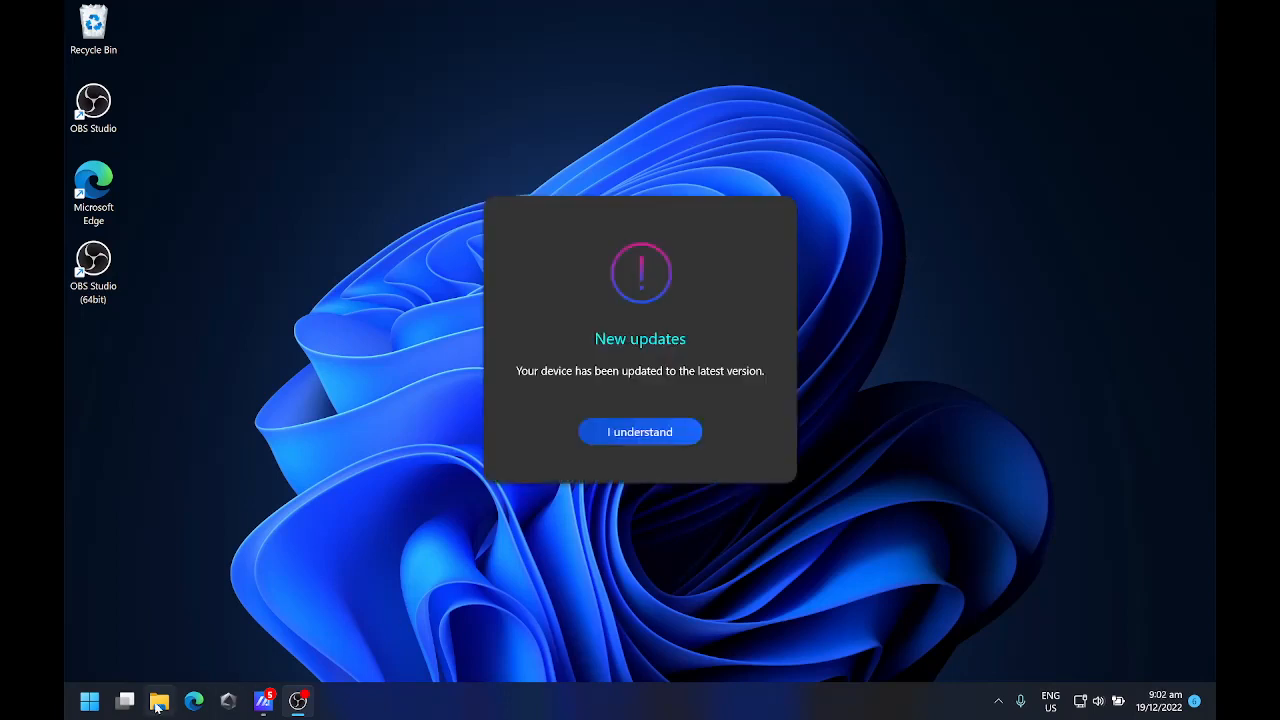
{"action": "left_click", "coordinate": [640, 432]}
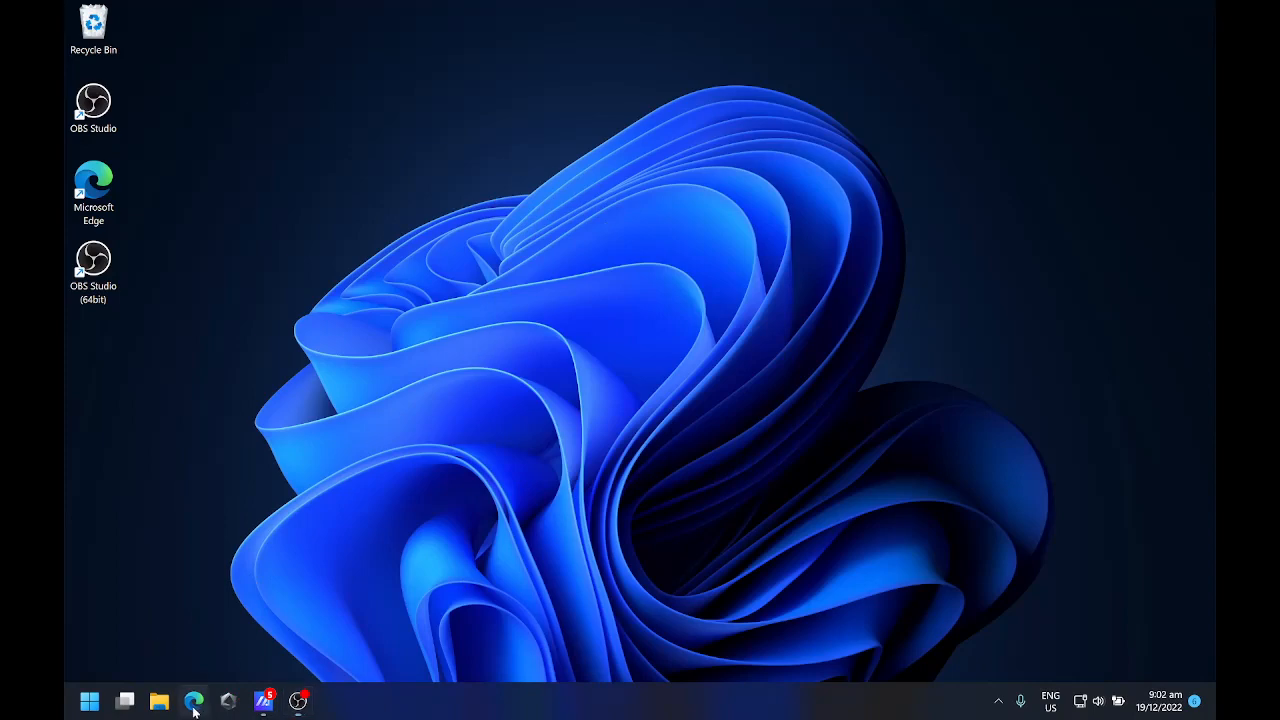
{"action": "left_click", "coordinate": [194, 700]}
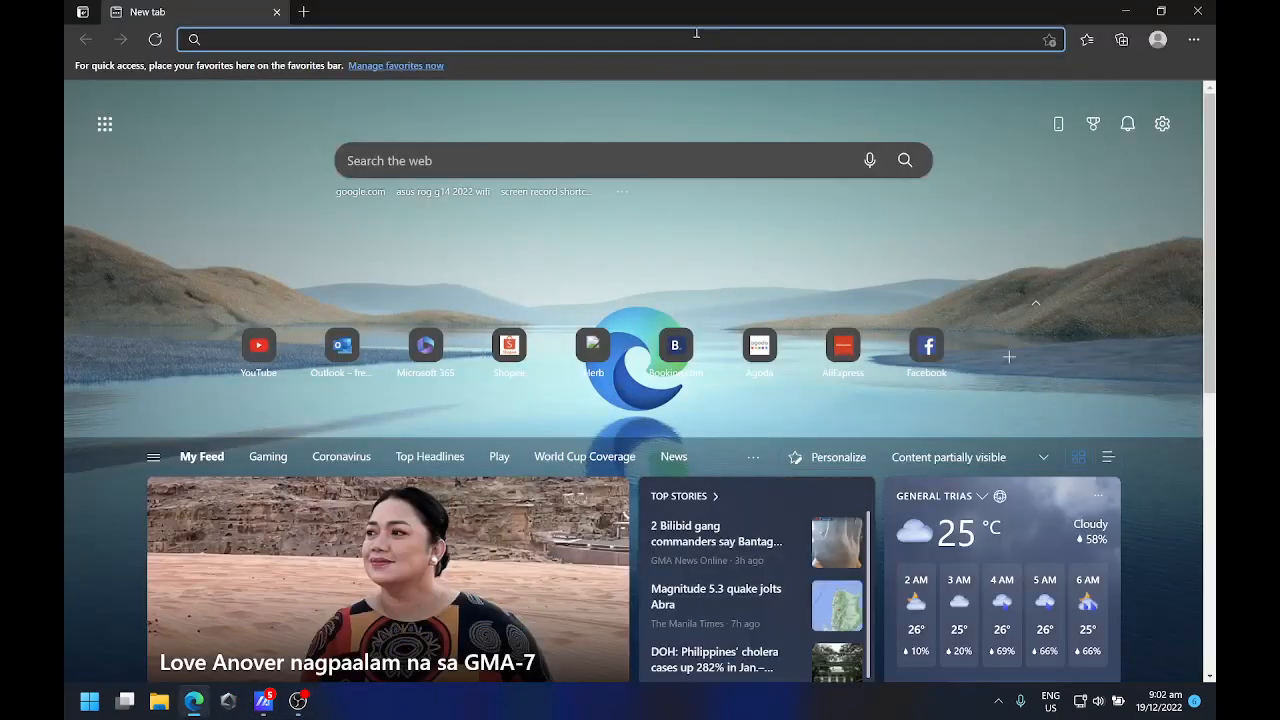
{"action": "type", "text": "google.com"}
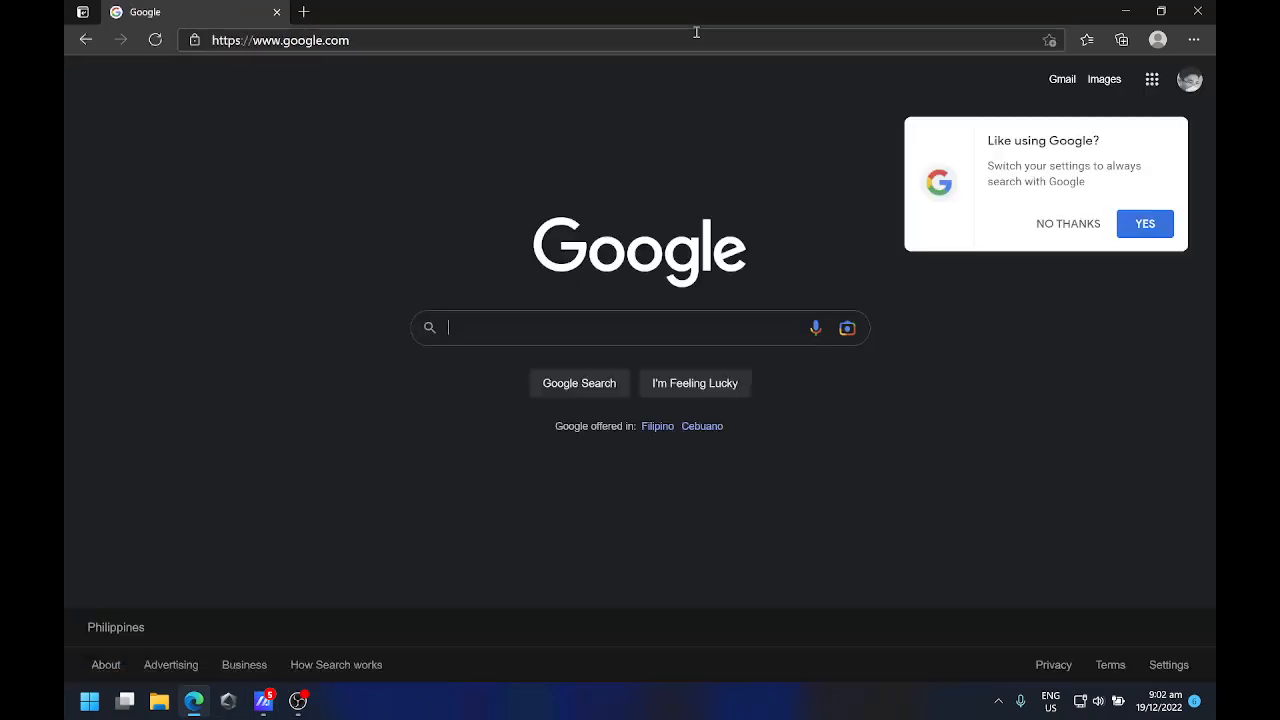
Search Google for icue and follow Corsair's Download sublink.
{"action": "type", "text": "icur"}
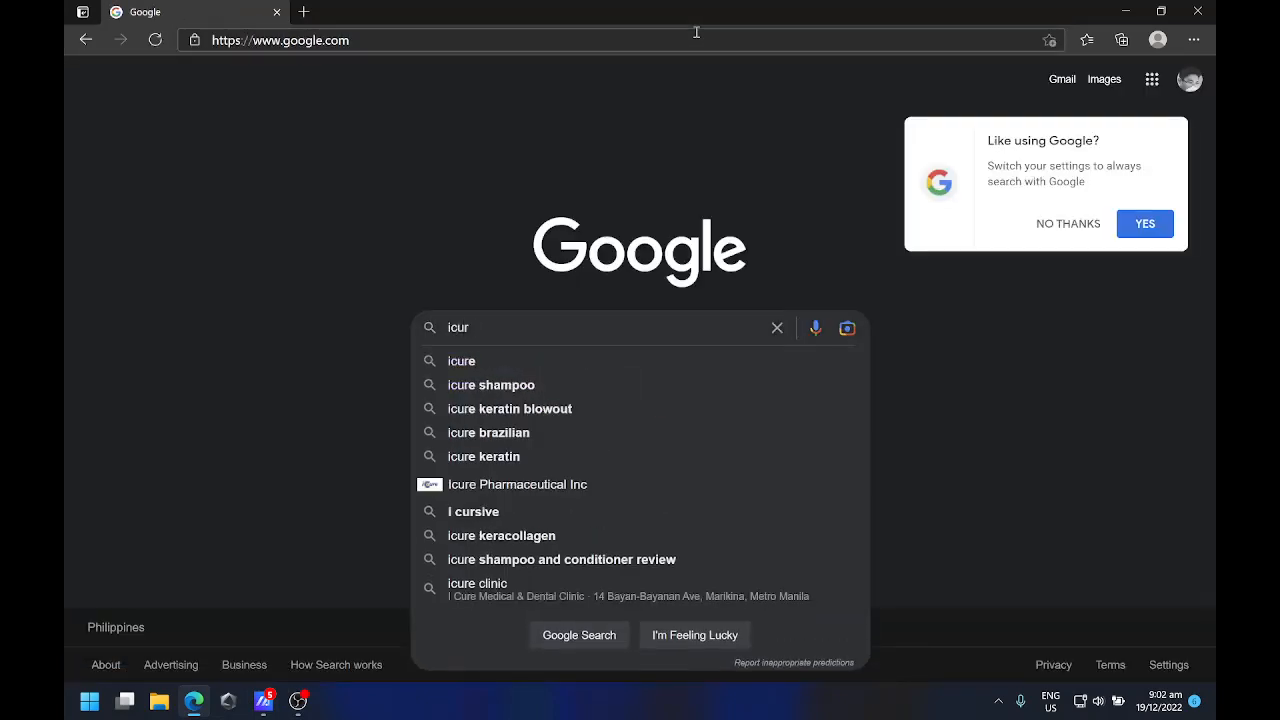
{"action": "left_click", "coordinate": [460, 360]}
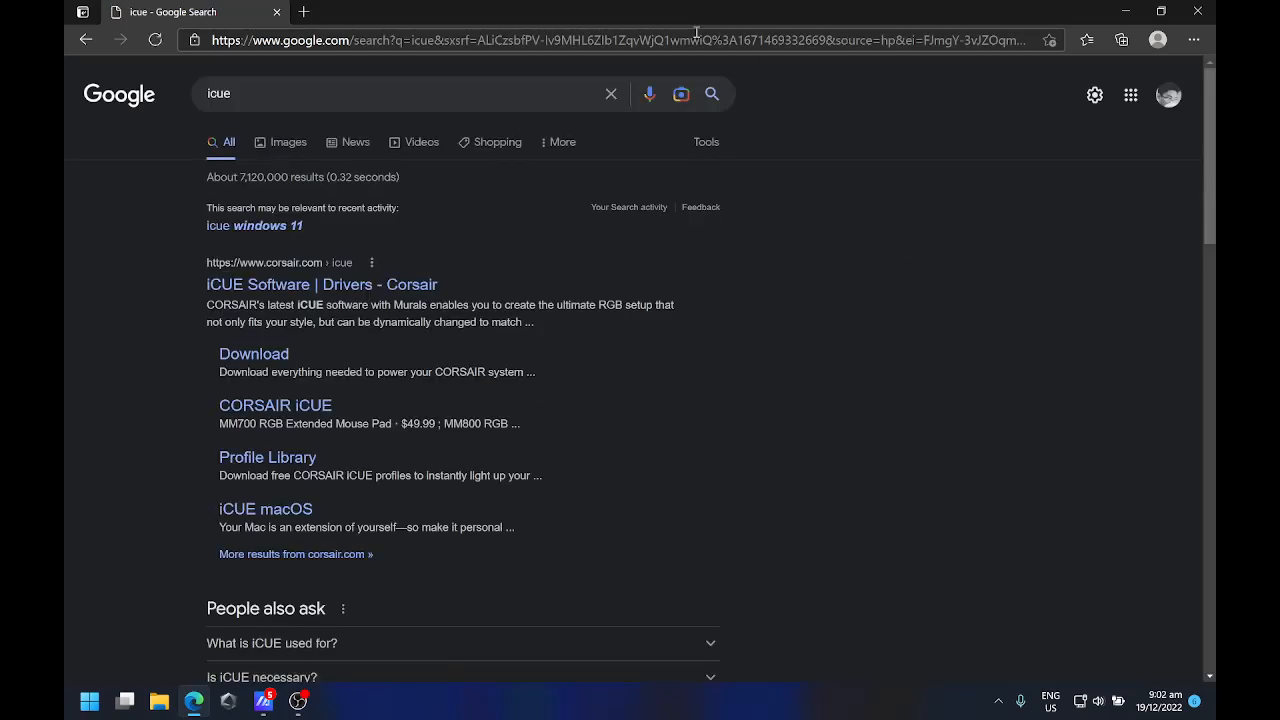
{"action": "mouse_move", "coordinate": [254, 354]}
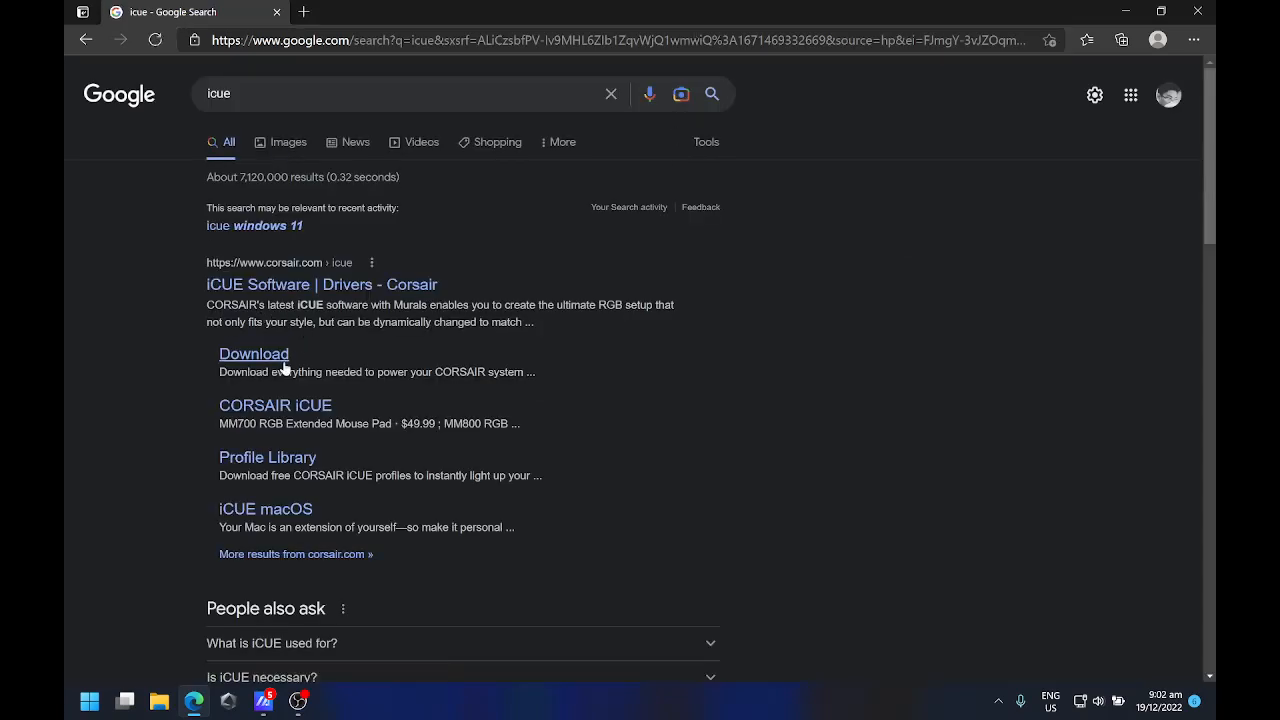
{"action": "mouse_move", "coordinate": [256, 356]}
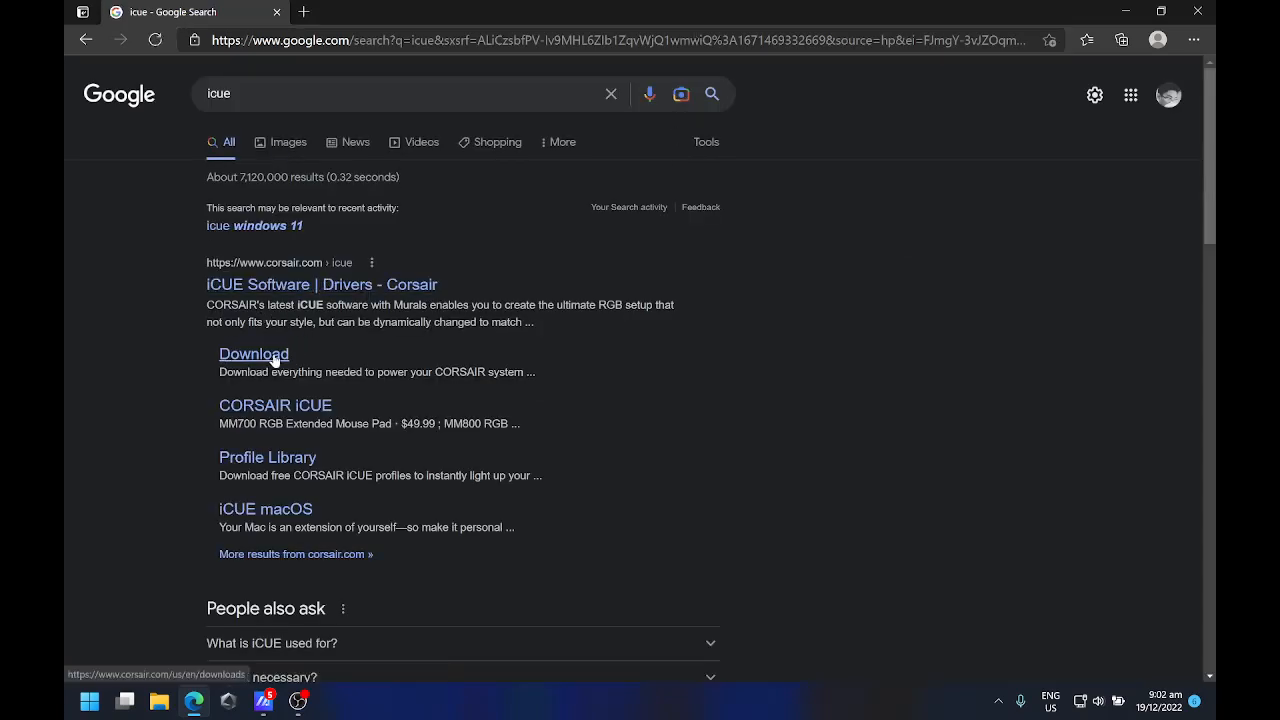
{"action": "left_click", "coordinate": [252, 352]}
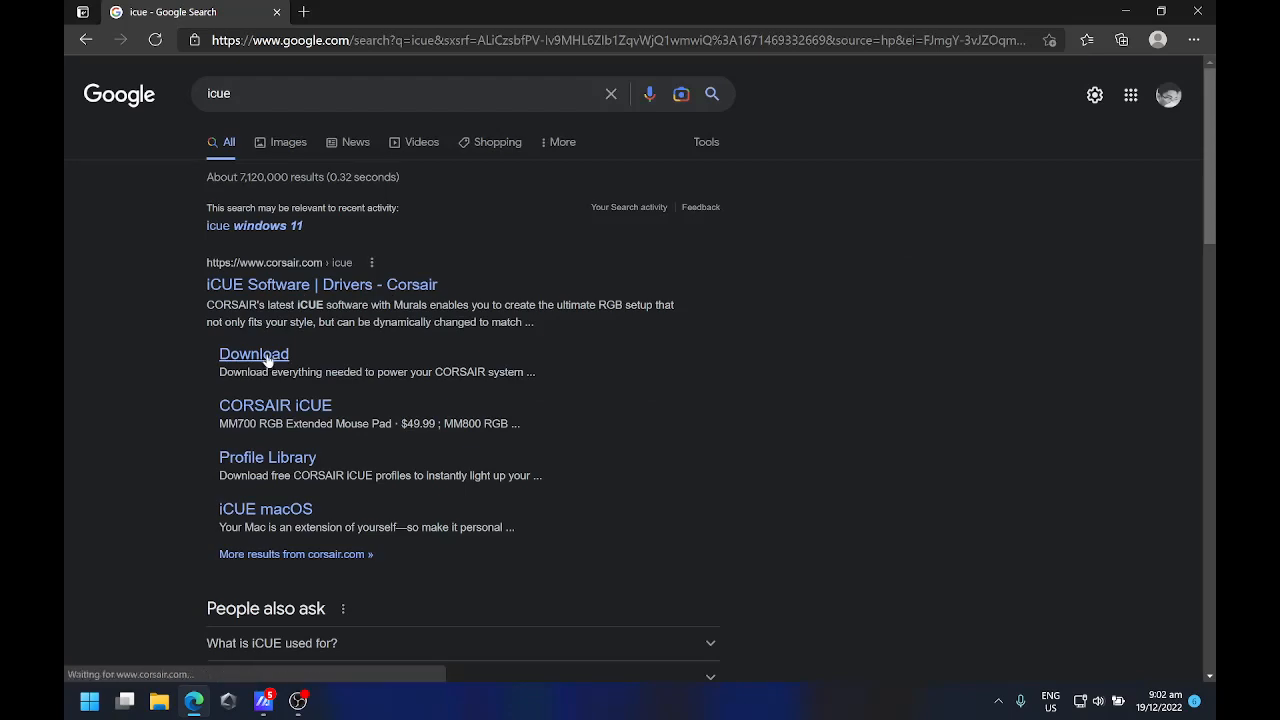
Download the iCUE v4.31.168 Windows installer, skipping the newsletter sign-up.
{"action": "left_click", "coordinate": [252, 354]}
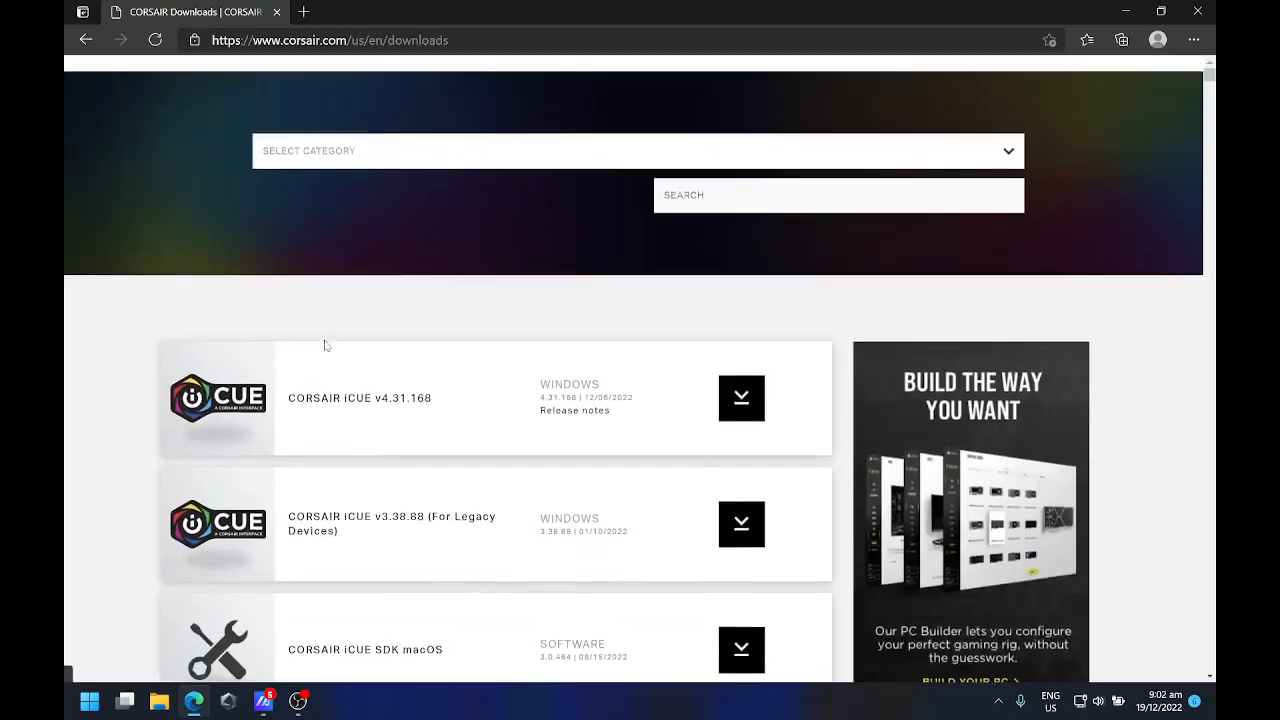
{"action": "scroll", "scroll_direction": "up", "scroll_amount": 3}
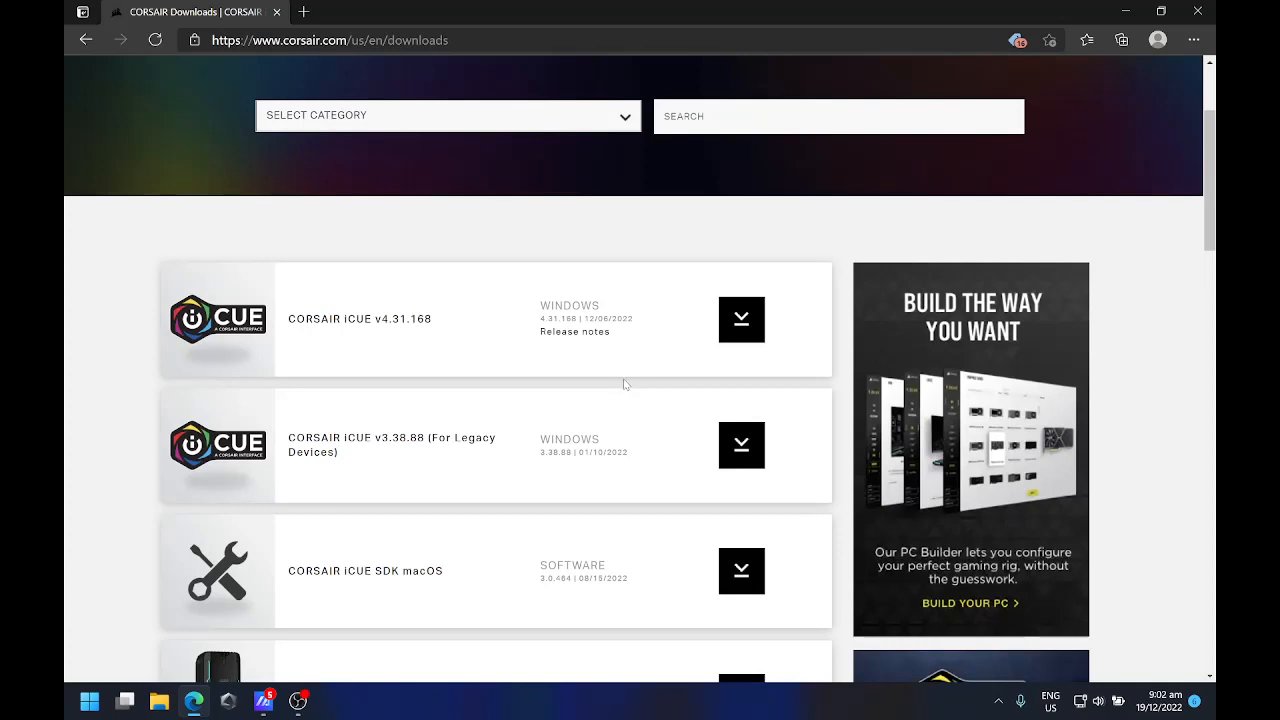
{"action": "mouse_move", "coordinate": [564, 384]}
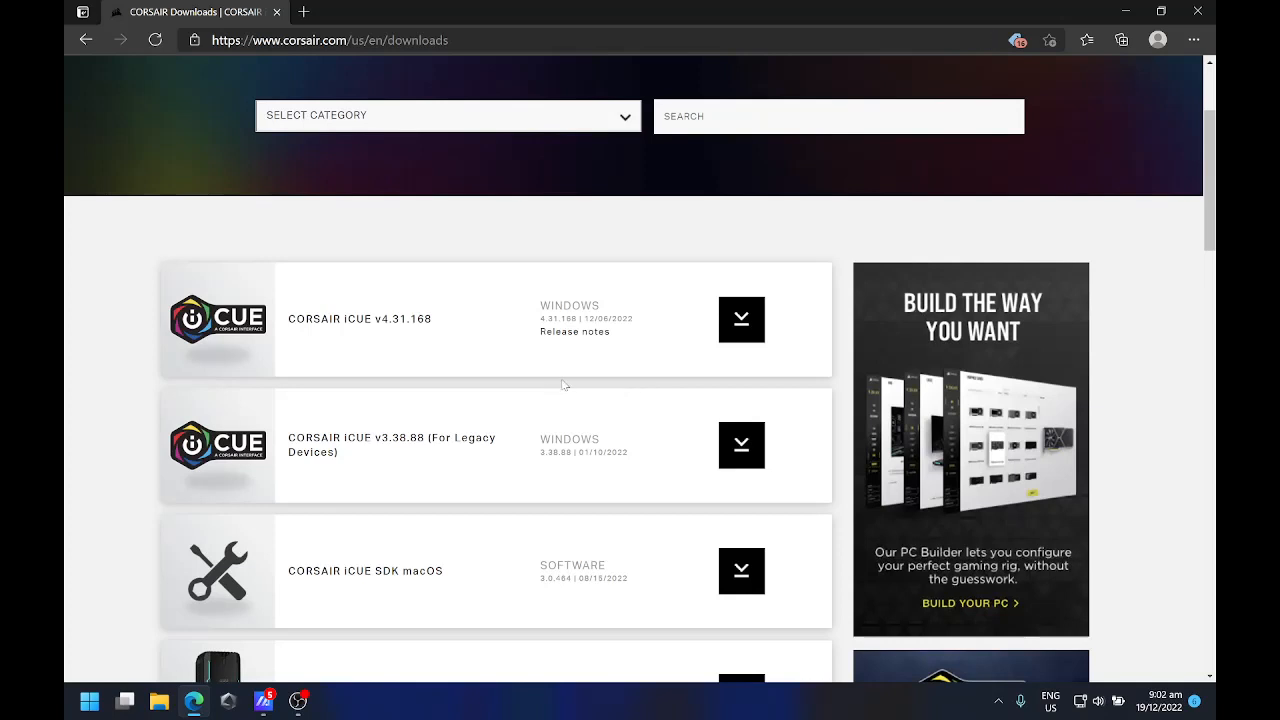
{"action": "mouse_move", "coordinate": [568, 308]}
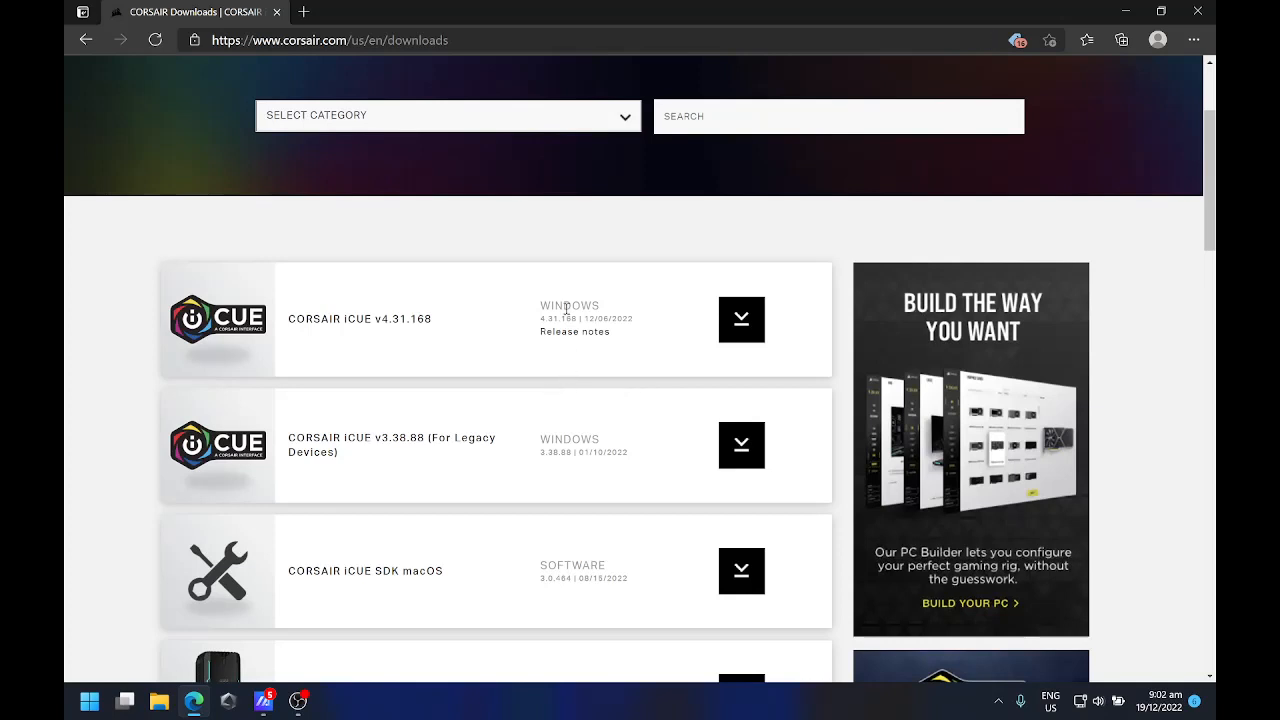
{"action": "mouse_move", "coordinate": [368, 336]}
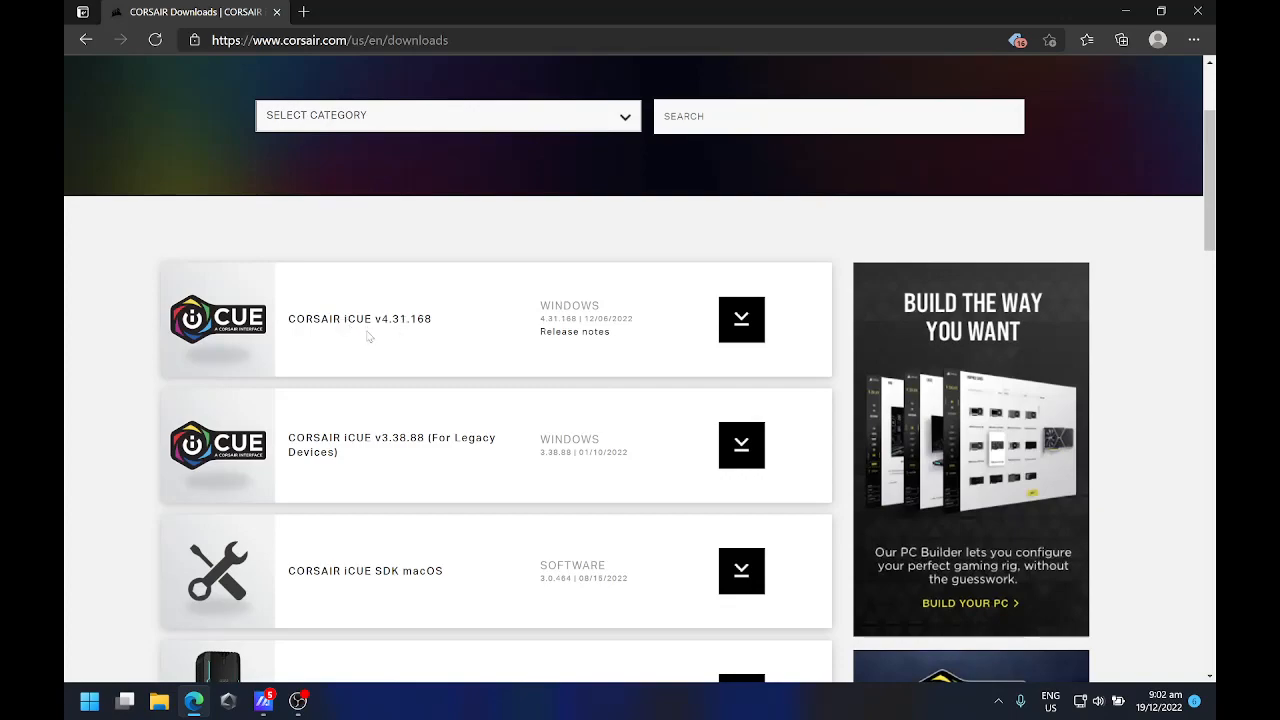
{"action": "scroll", "scroll_direction": "down", "scroll_amount": 3}
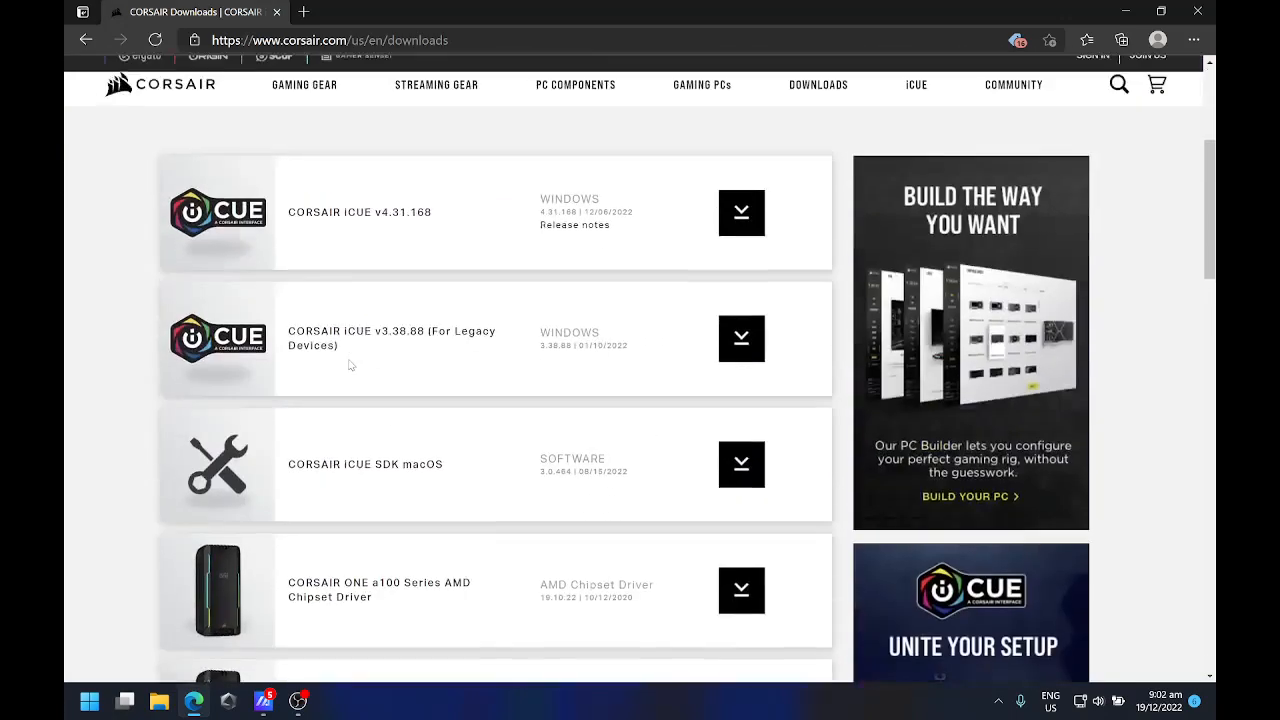
{"action": "scroll", "scroll_direction": "up", "scroll_amount": 3}
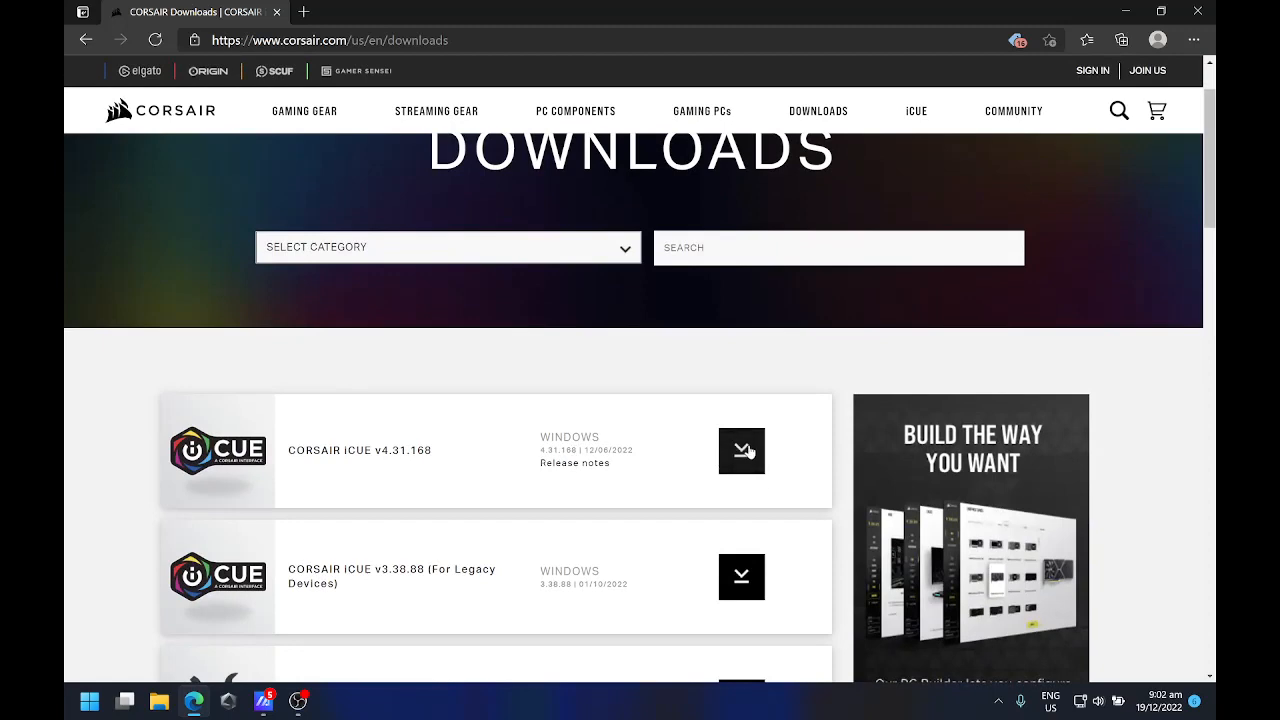
{"action": "left_click", "coordinate": [740, 450]}
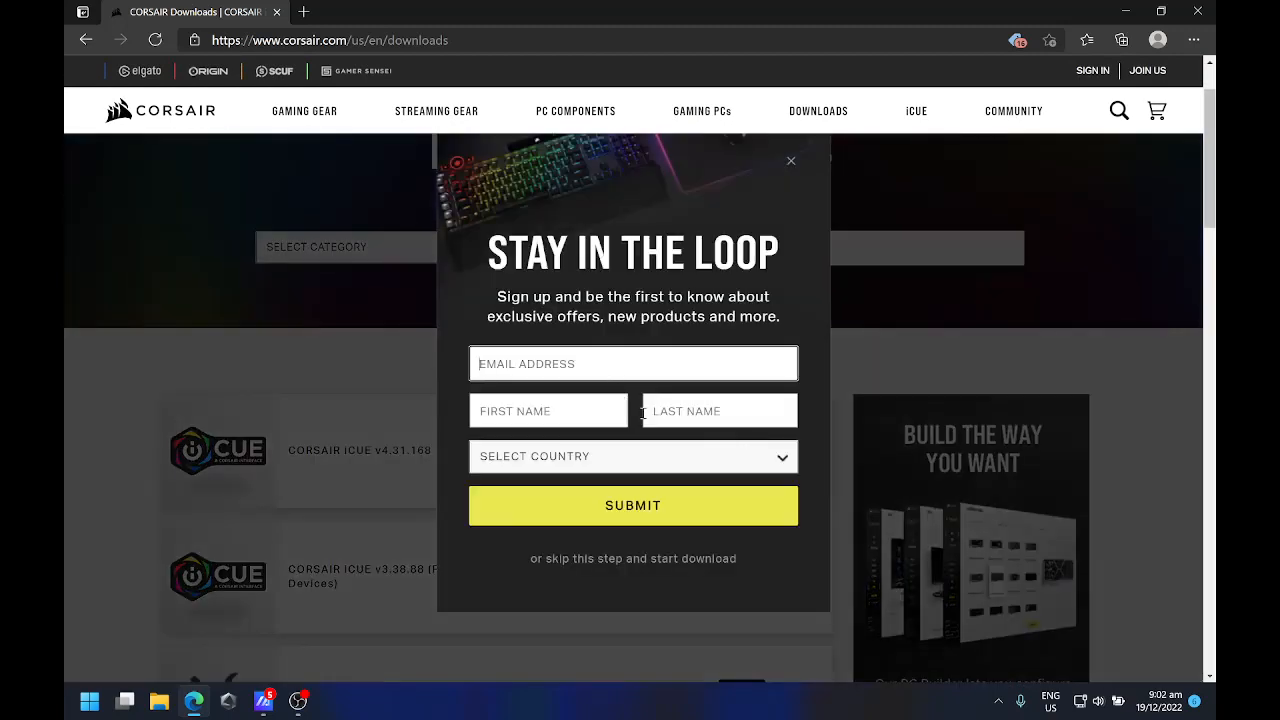
{"action": "left_click", "coordinate": [790, 160]}
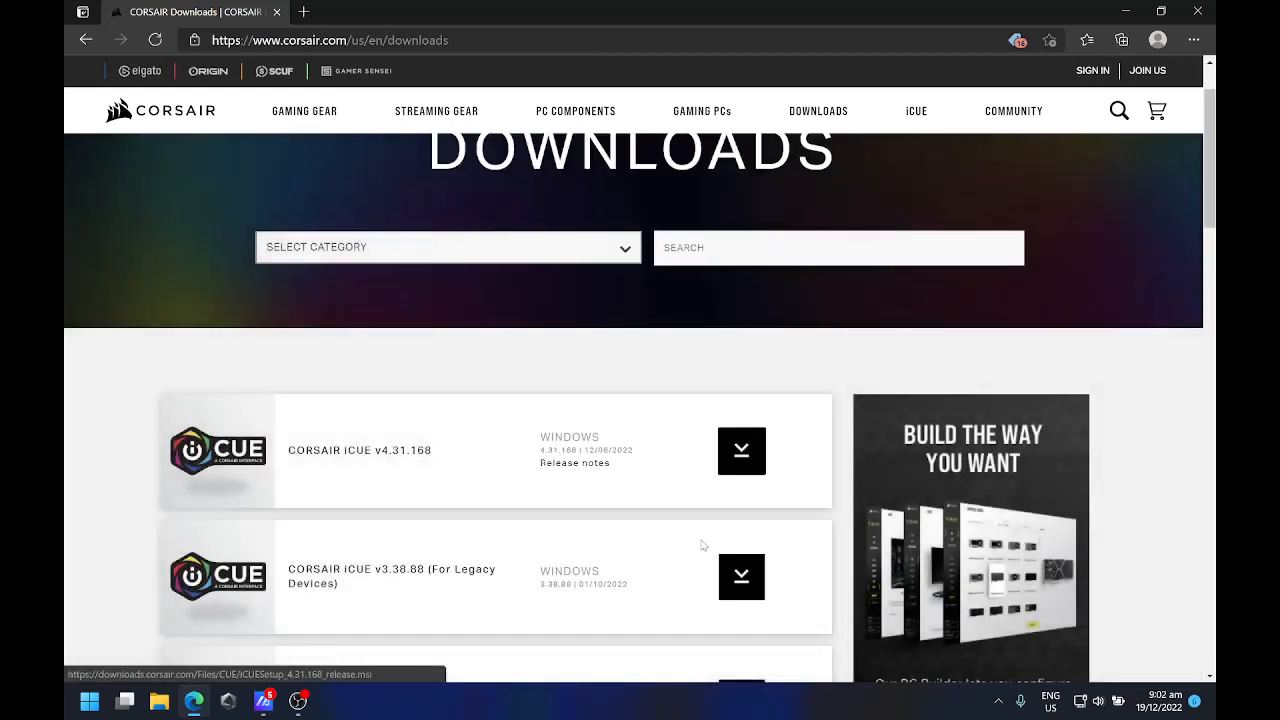
Watch the iCUESetup_4.31.168_release.msi download progress in Edge's Downloads flyout.
{"action": "left_click", "coordinate": [740, 452]}
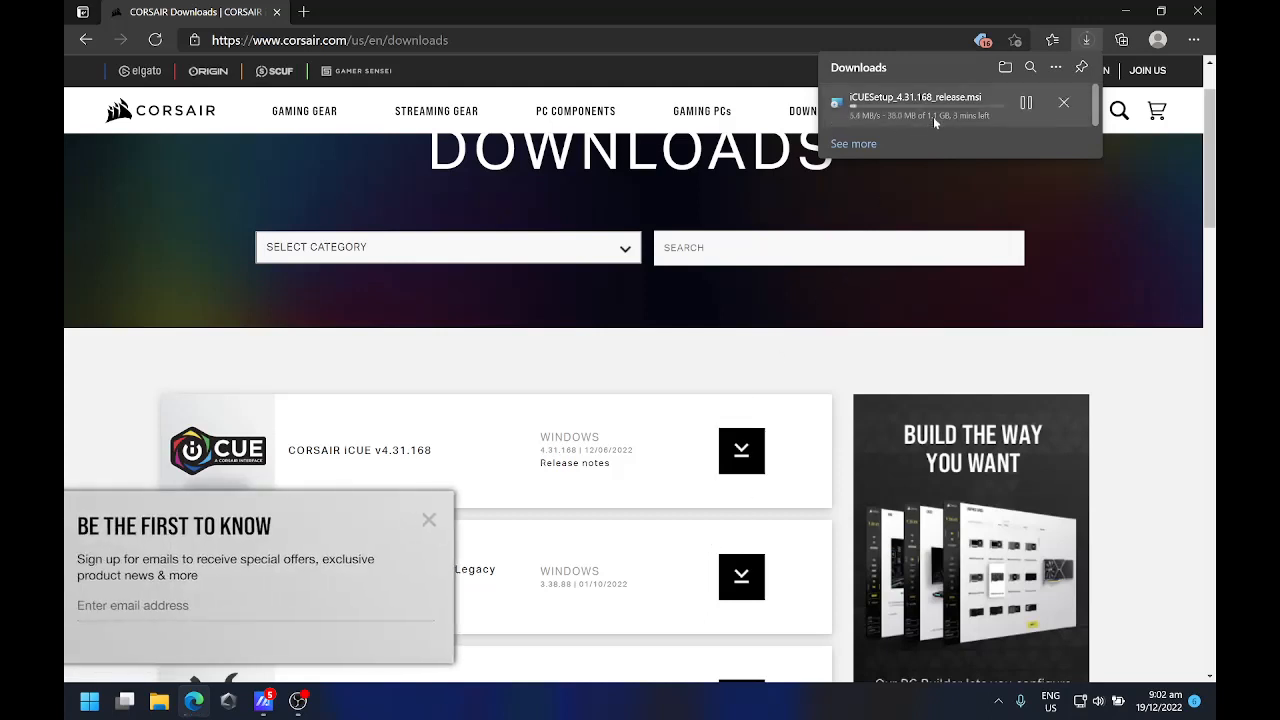
{"action": "mouse_move", "coordinate": [550, 380]}
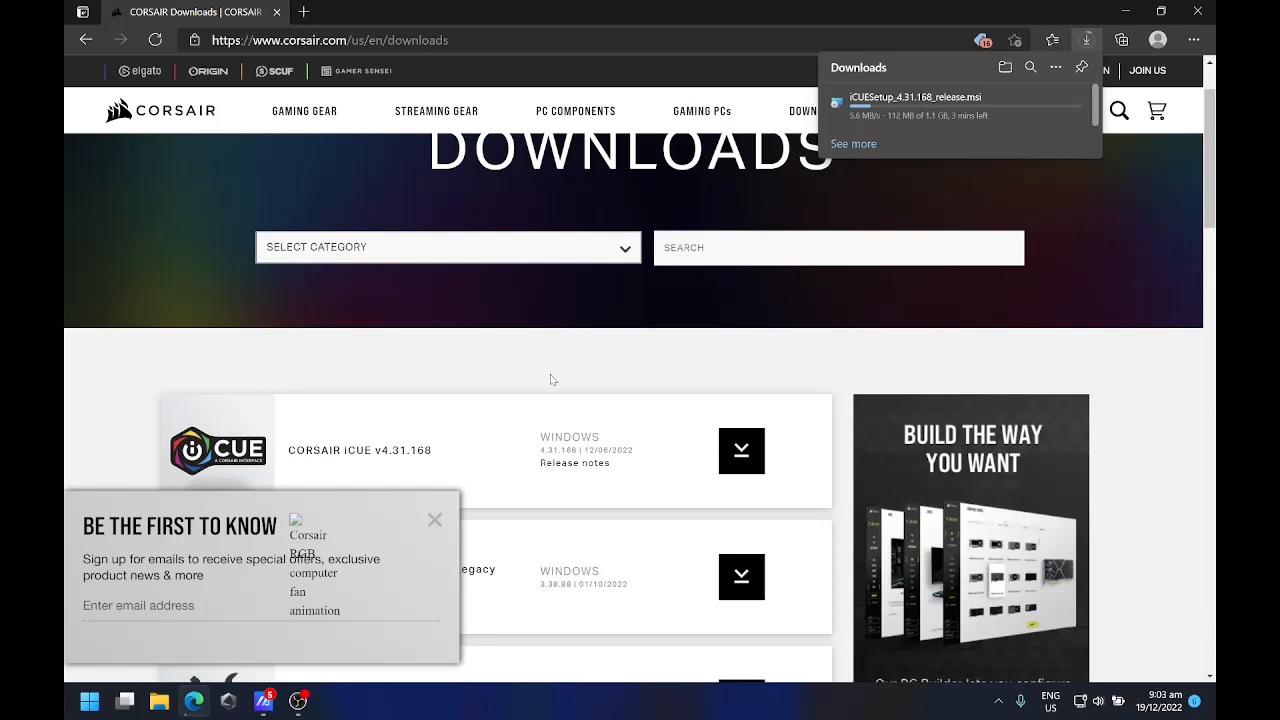
{"action": "mouse_move", "coordinate": [1128, 160]}
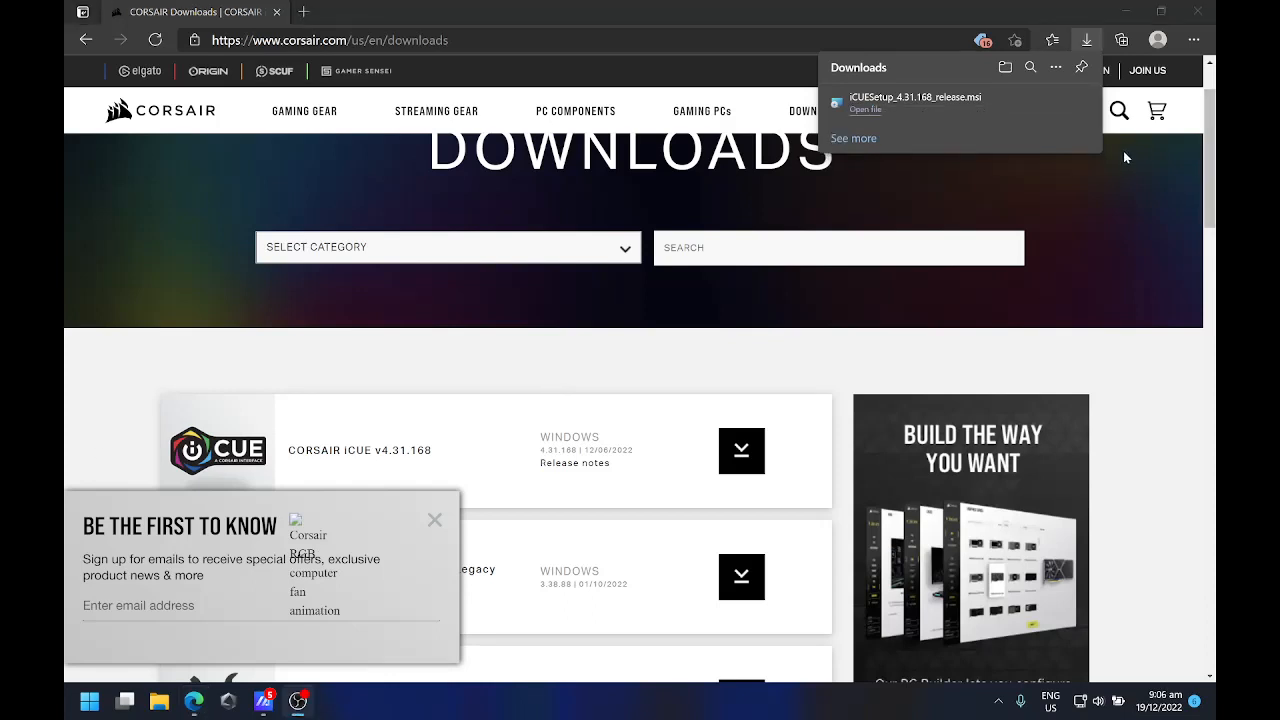
Run the downloaded iCUESetup .msi and let Windows Installer prepare.
{"action": "left_click", "coordinate": [864, 108]}
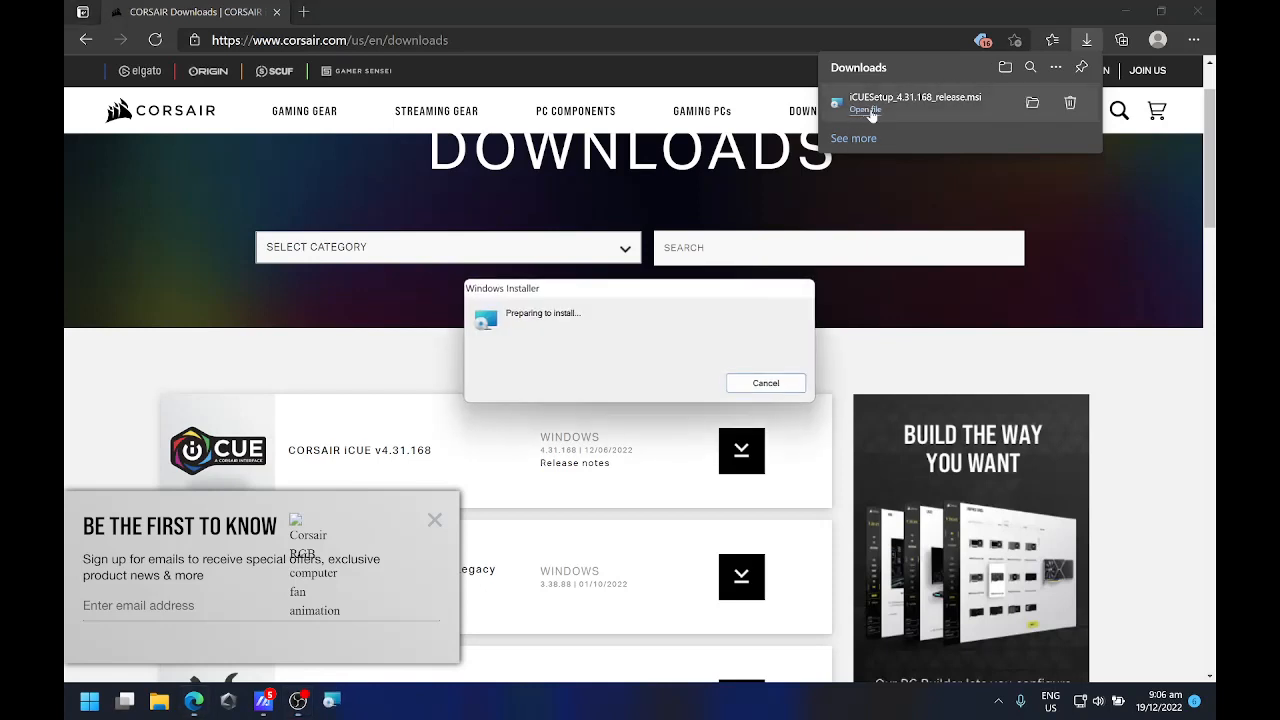
{"action": "left_click", "coordinate": [764, 384]}
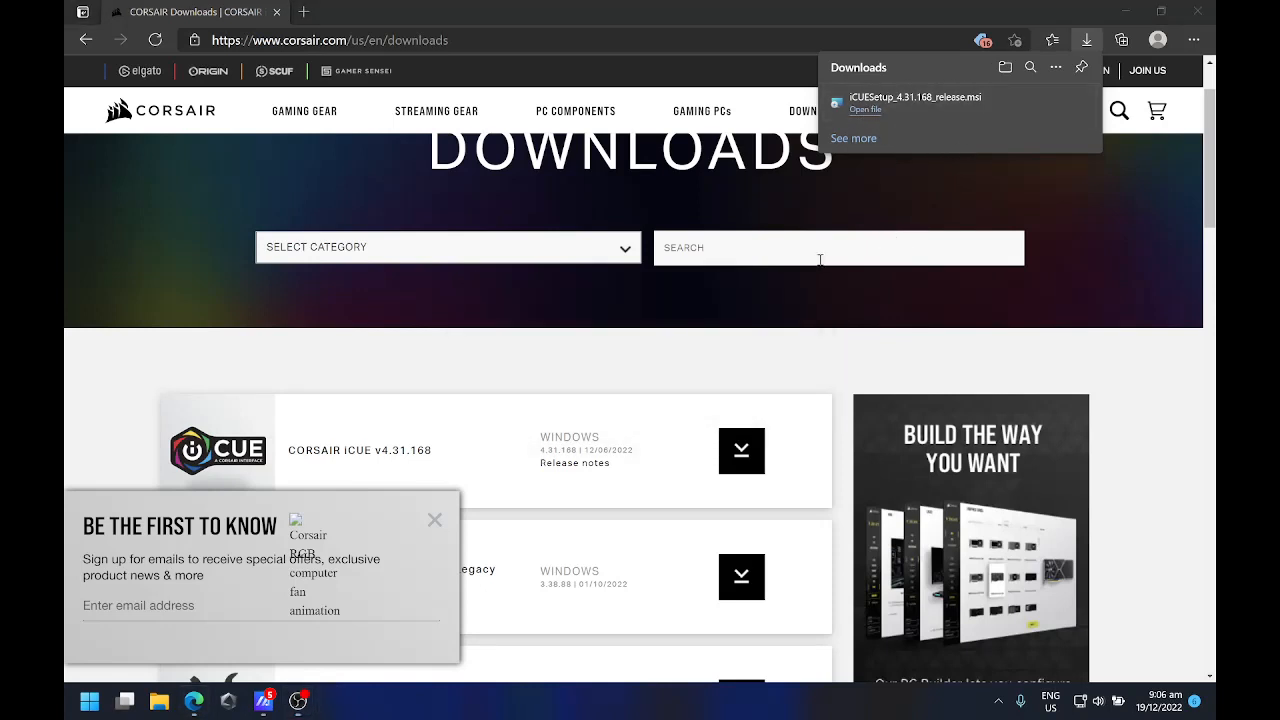
{"action": "mouse_move", "coordinate": [700, 358]}
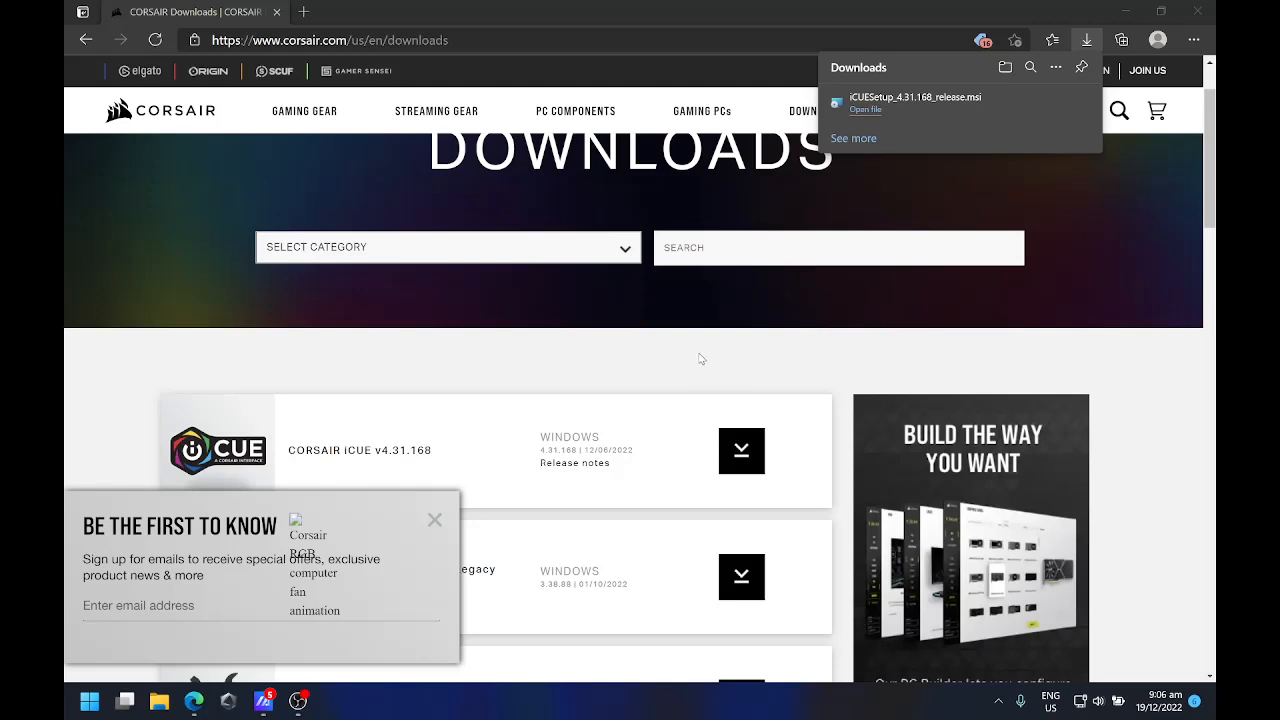
{"action": "mouse_move", "coordinate": [684, 372]}
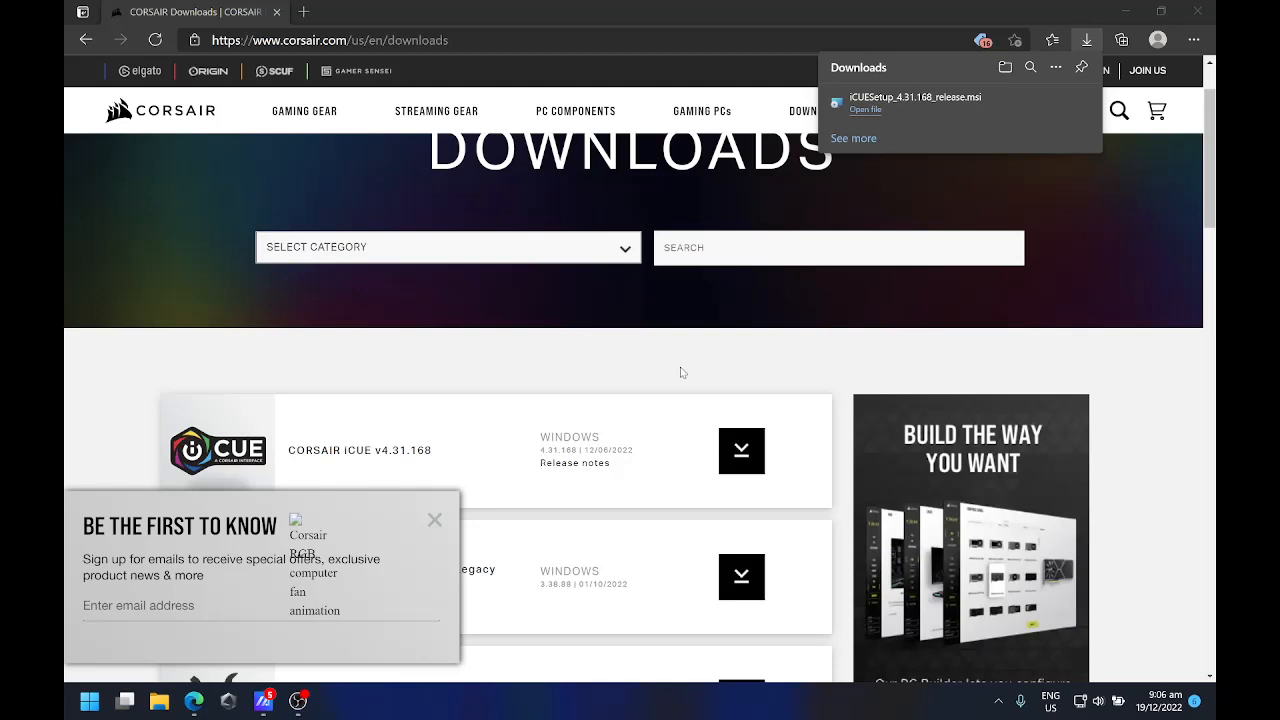
{"action": "mouse_move", "coordinate": [538, 480]}
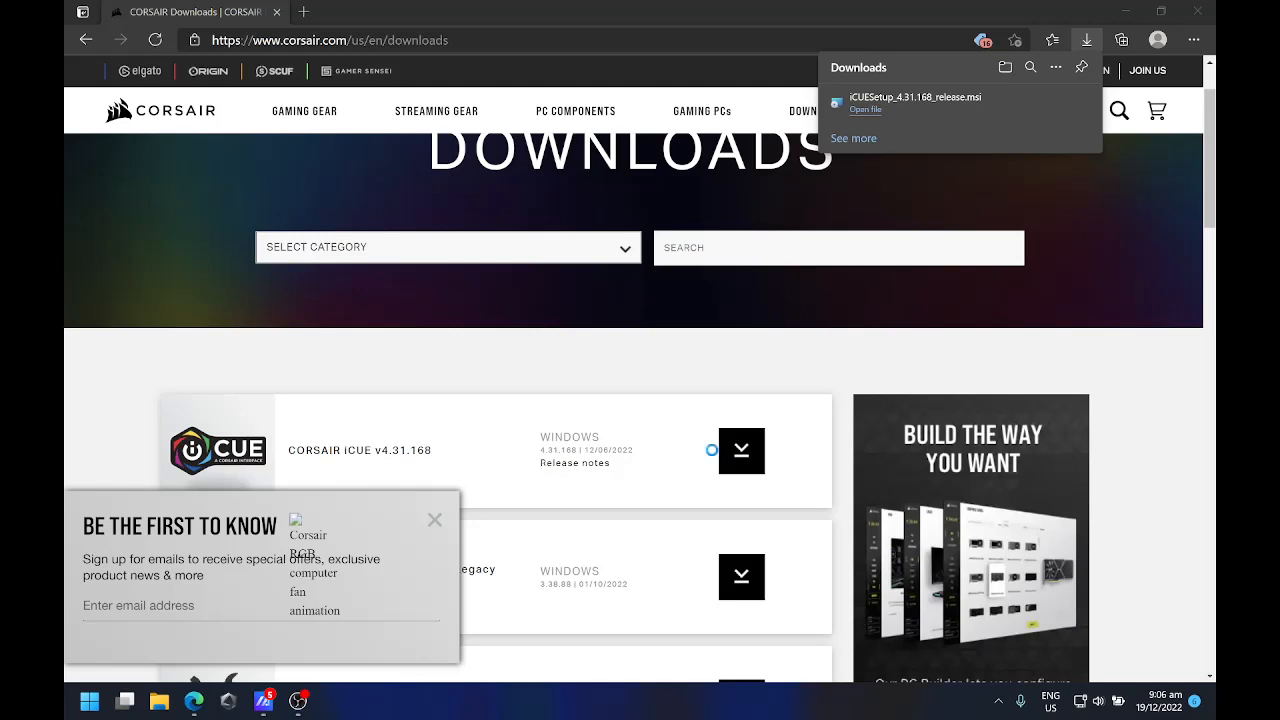
Keep American English as the setup language and continue to the install-location page.
{"action": "left_click", "coordinate": [864, 104]}
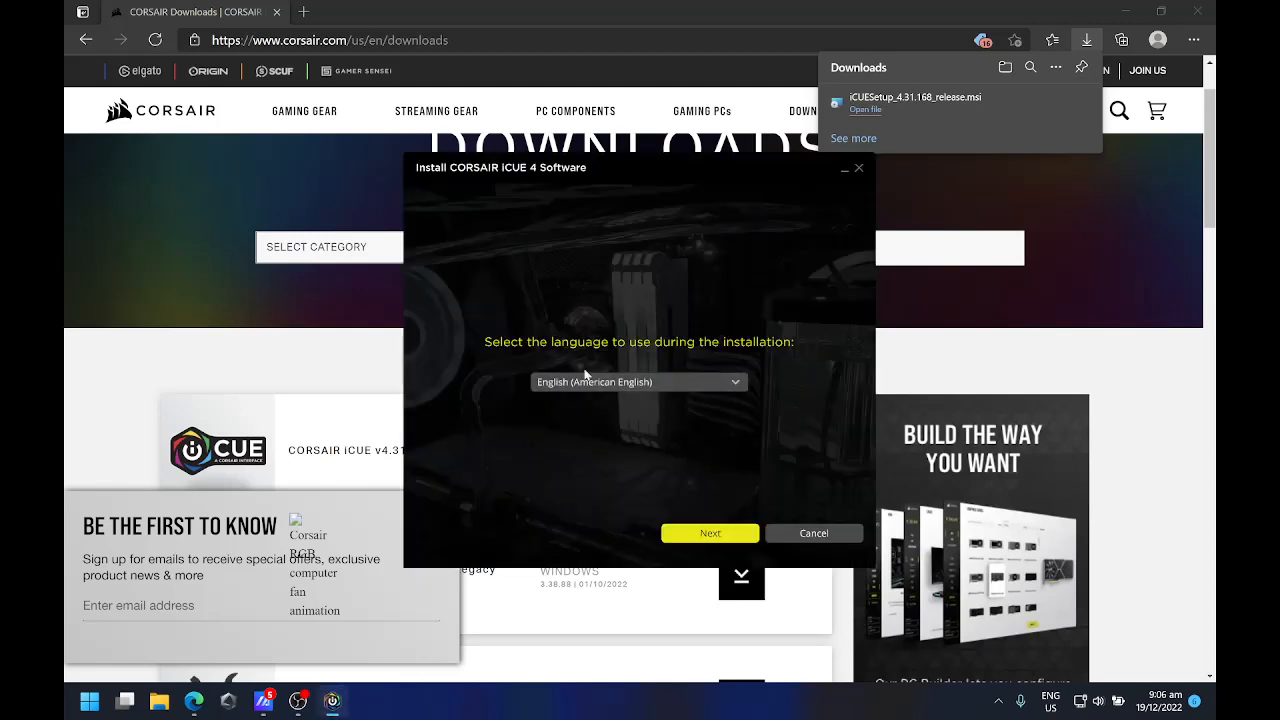
{"action": "mouse_move", "coordinate": [716, 514]}
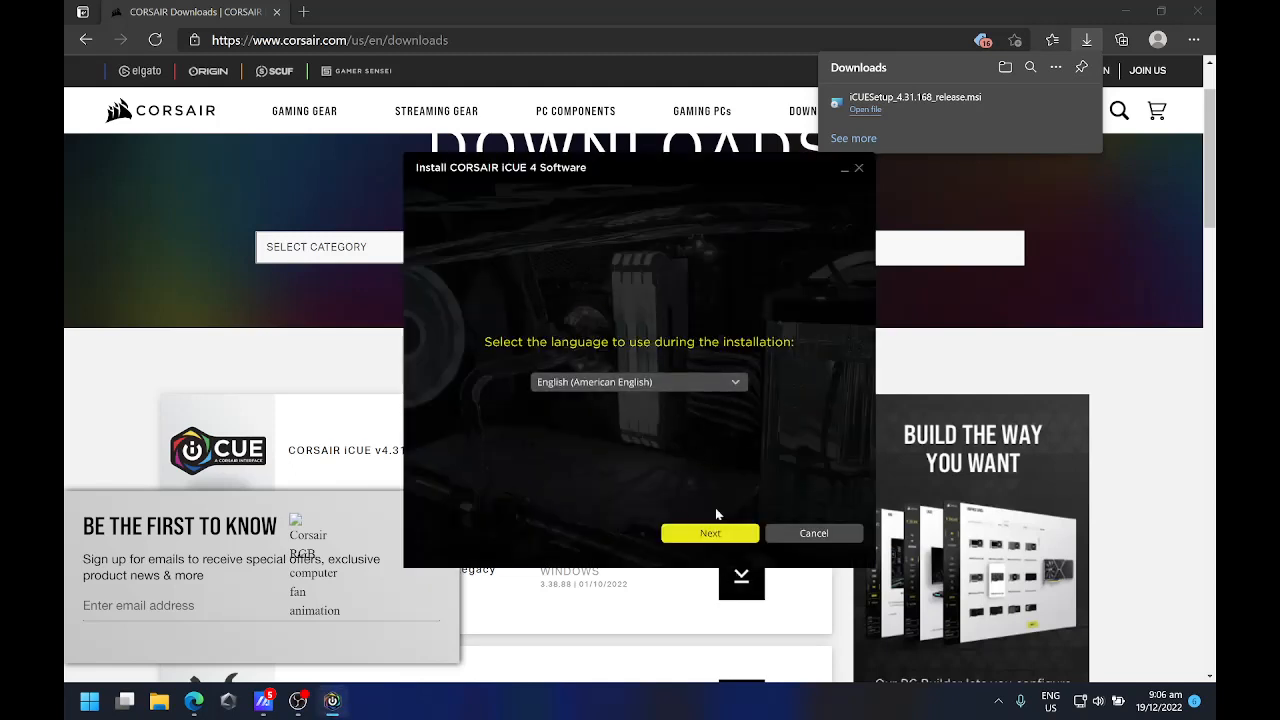
{"action": "left_click", "coordinate": [710, 532]}
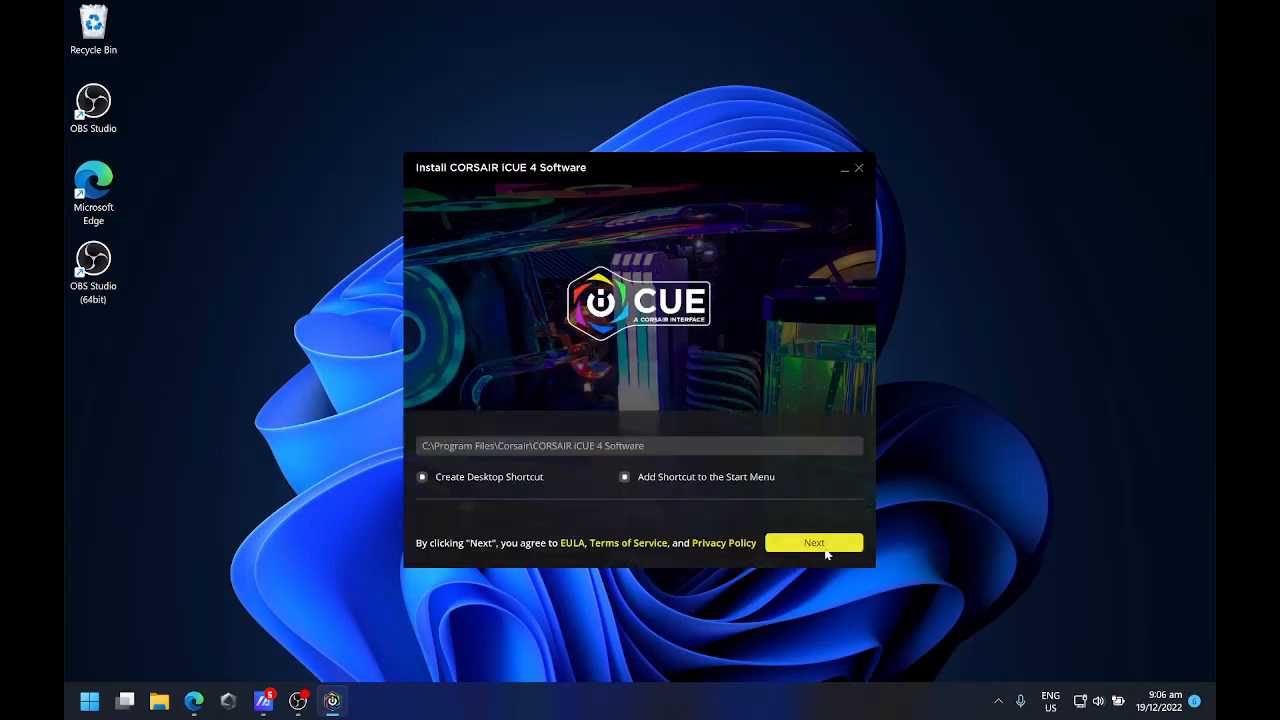
Accept the default install folder and shortcuts, and defer usage-data sharing to later.
{"action": "left_click", "coordinate": [422, 476]}
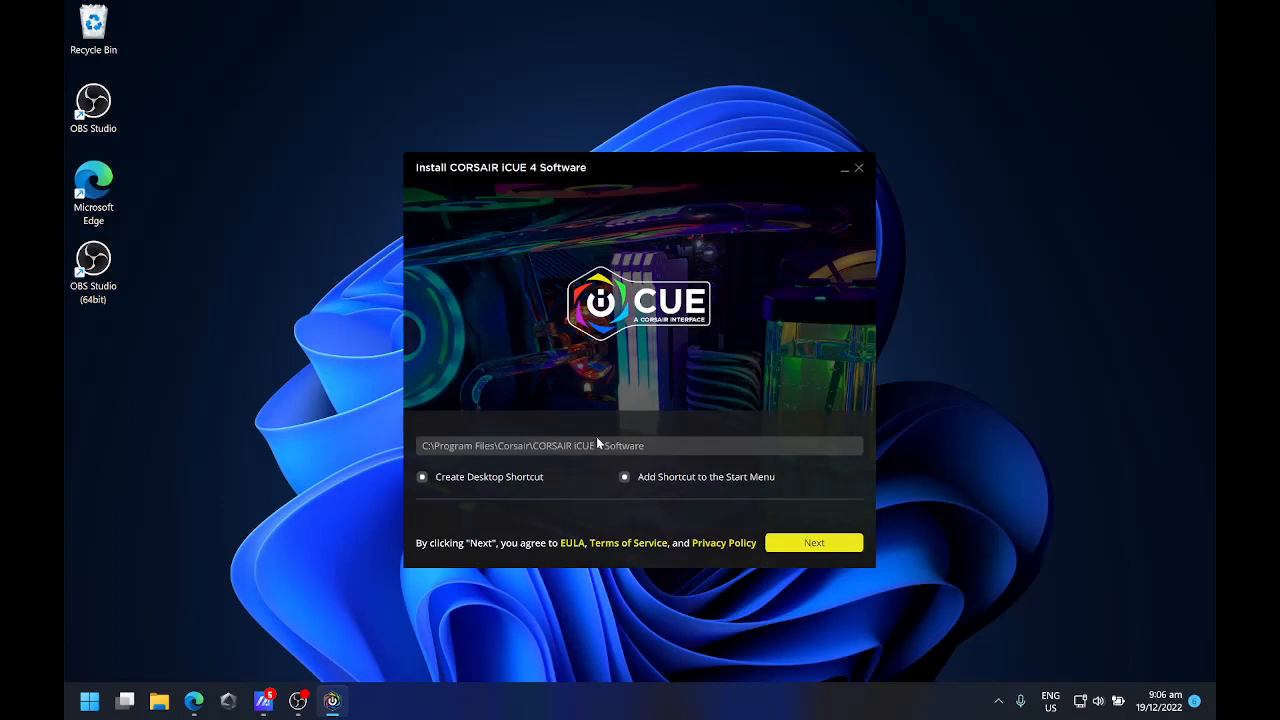
{"action": "left_click", "coordinate": [814, 542]}
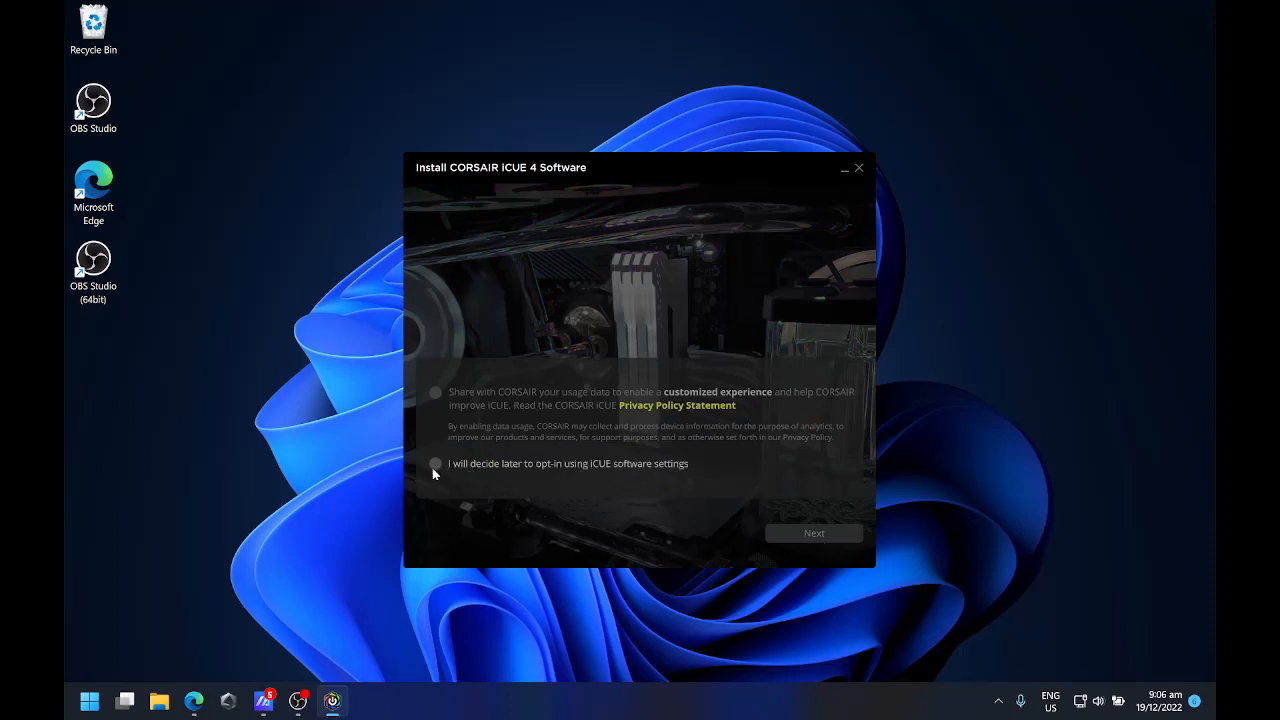
{"action": "left_click", "coordinate": [436, 464]}
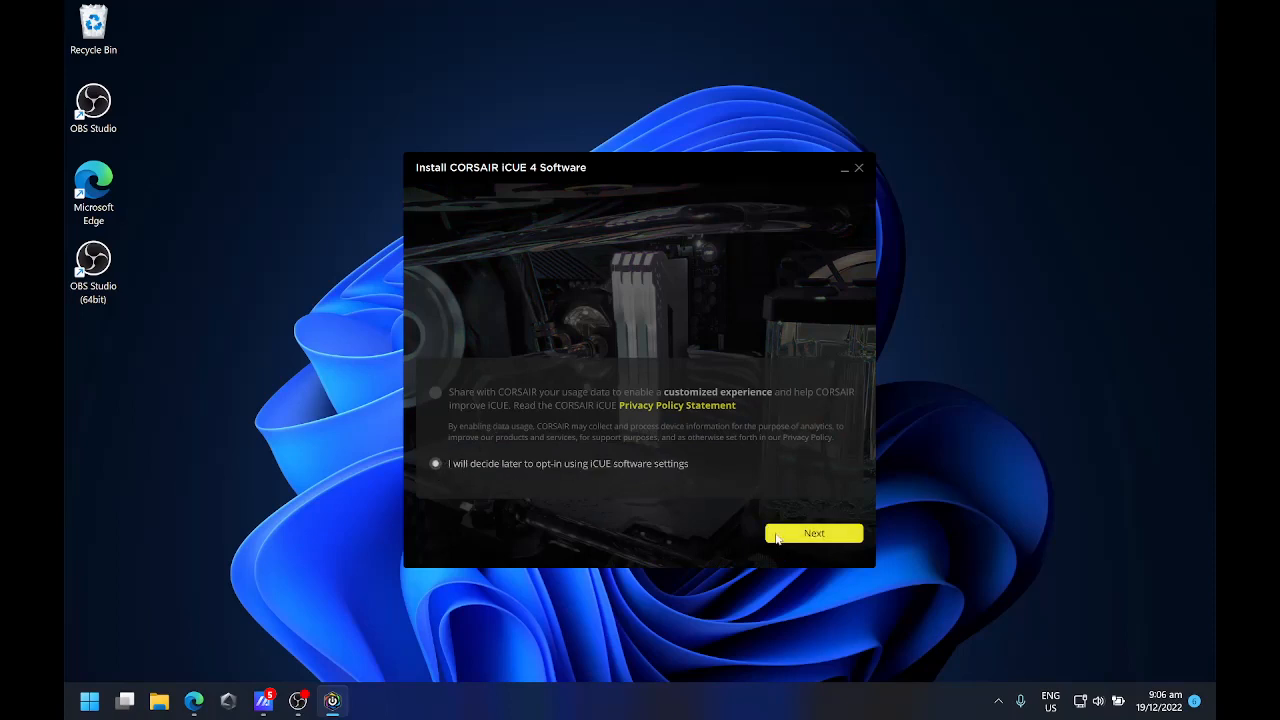
Install iCUE, finish after 'Installation Successful', and choose Restart Later.
{"action": "left_click", "coordinate": [812, 532]}
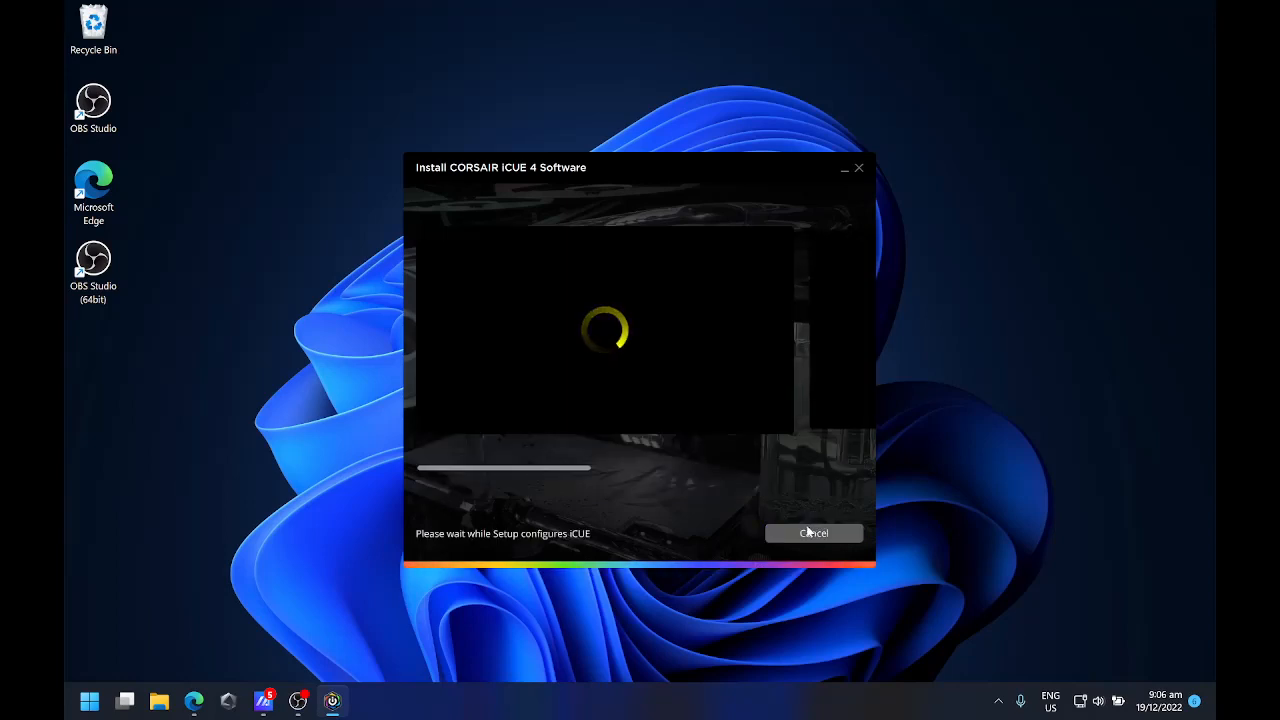
{"action": "mouse_move", "coordinate": [760, 508]}
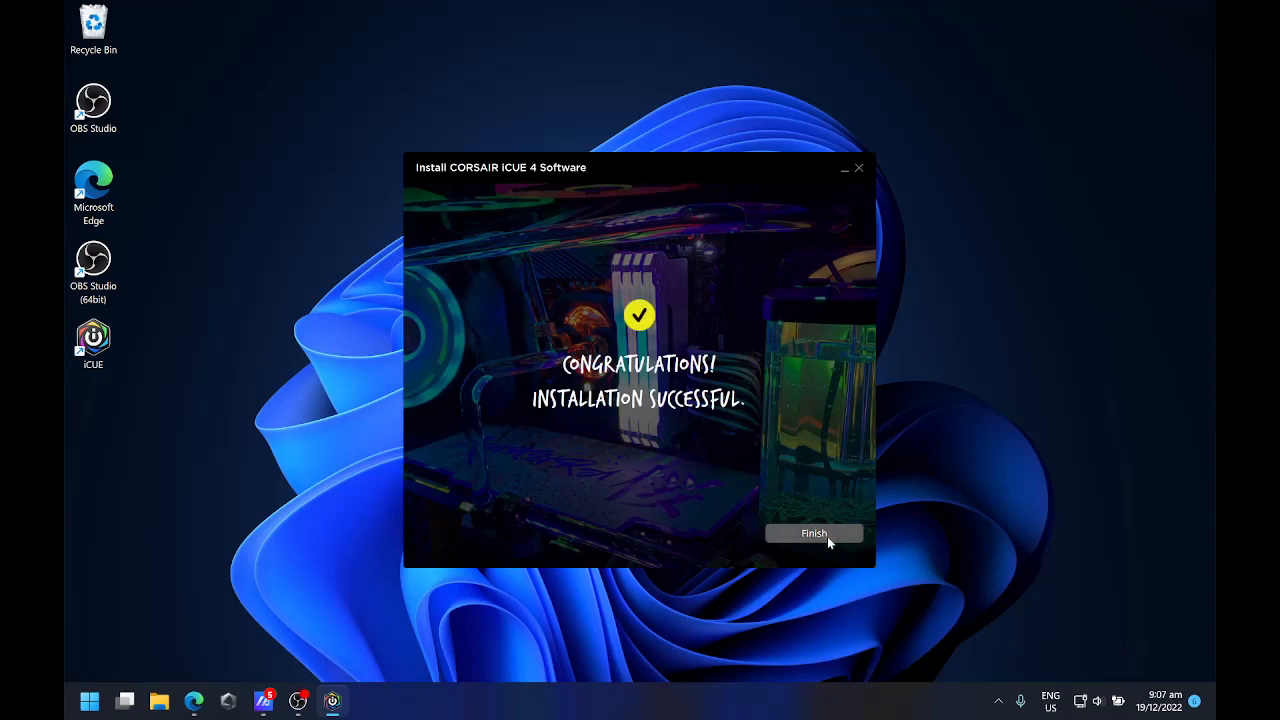
{"action": "left_click", "coordinate": [814, 532]}
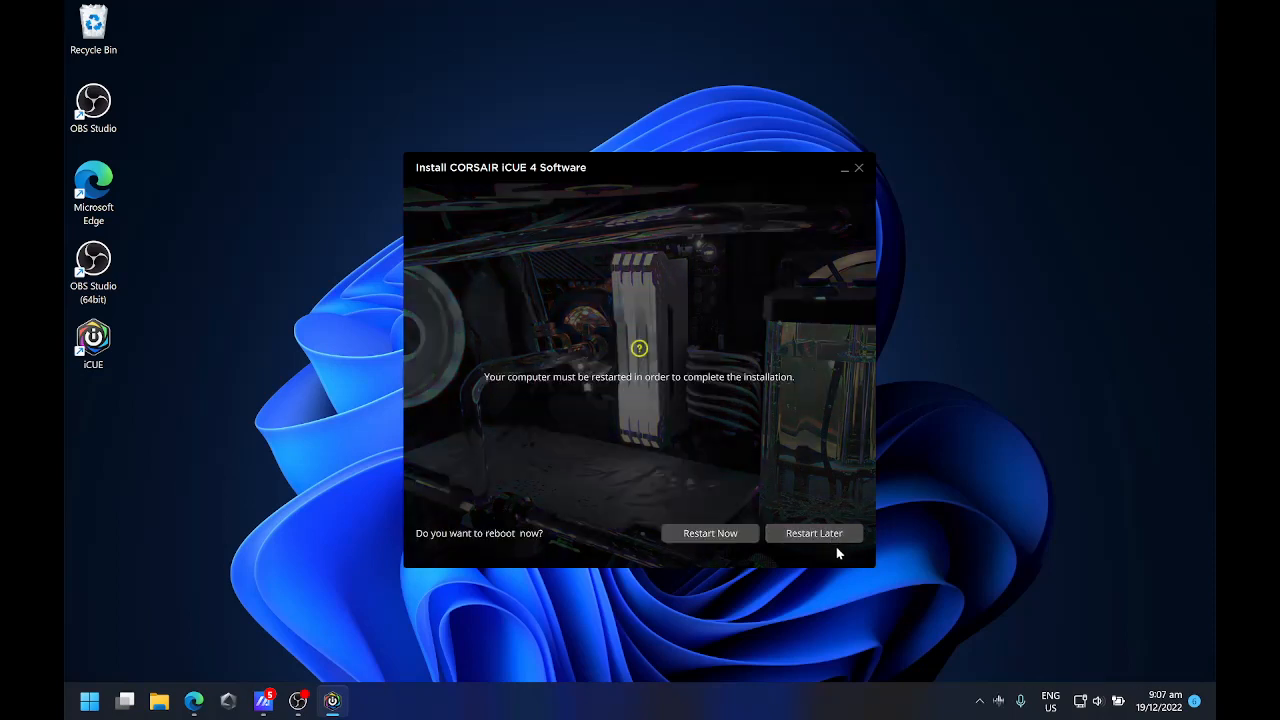
{"action": "mouse_move", "coordinate": [814, 536]}
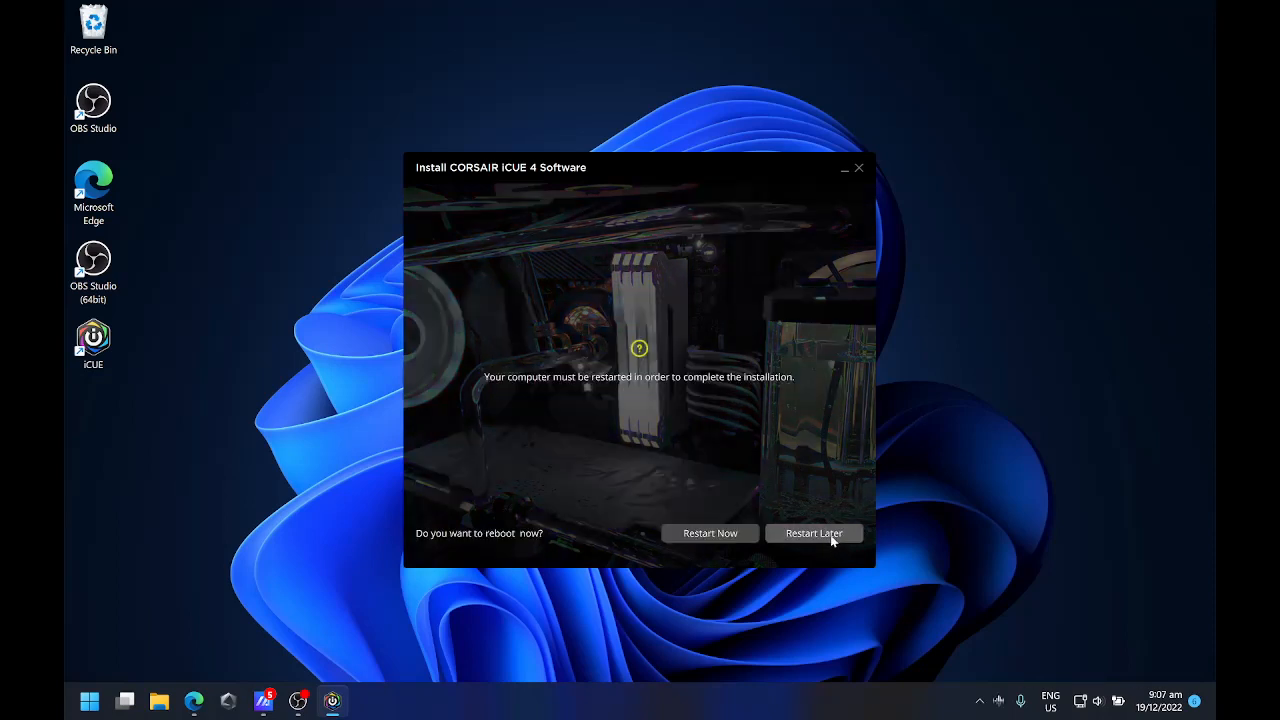
{"action": "left_click", "coordinate": [814, 532]}
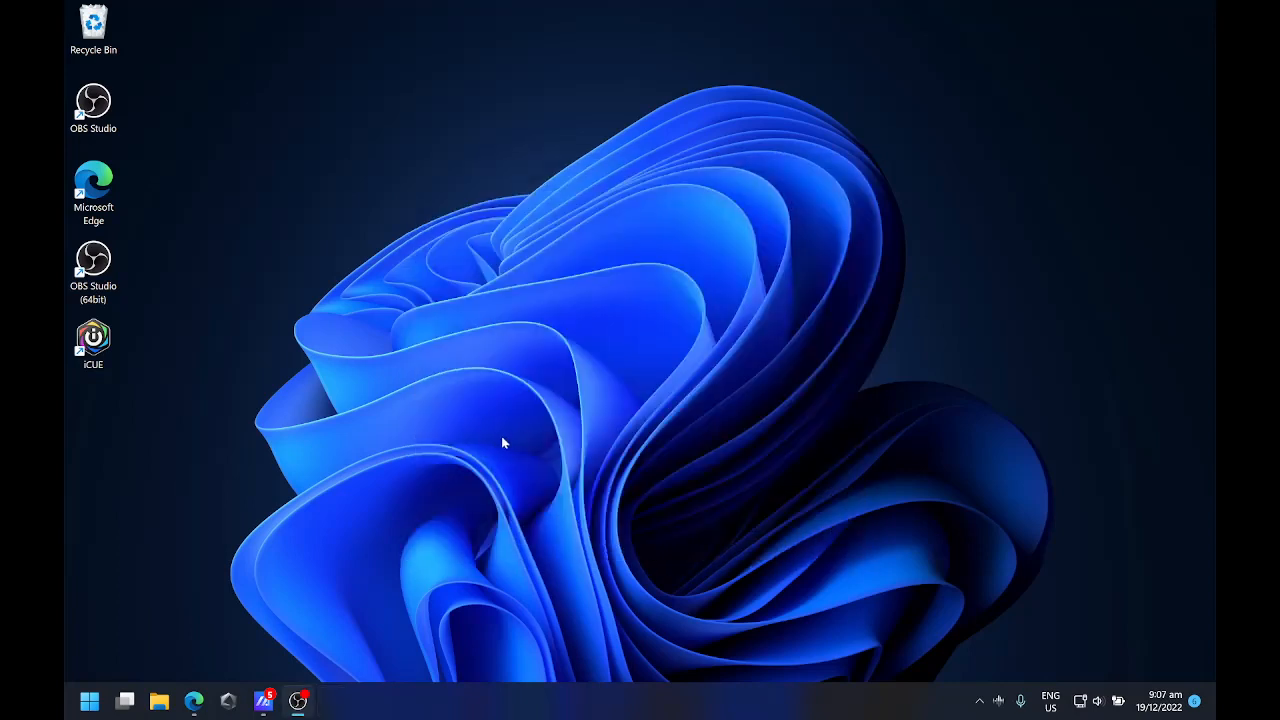
{"action": "mouse_move", "coordinate": [252, 446]}
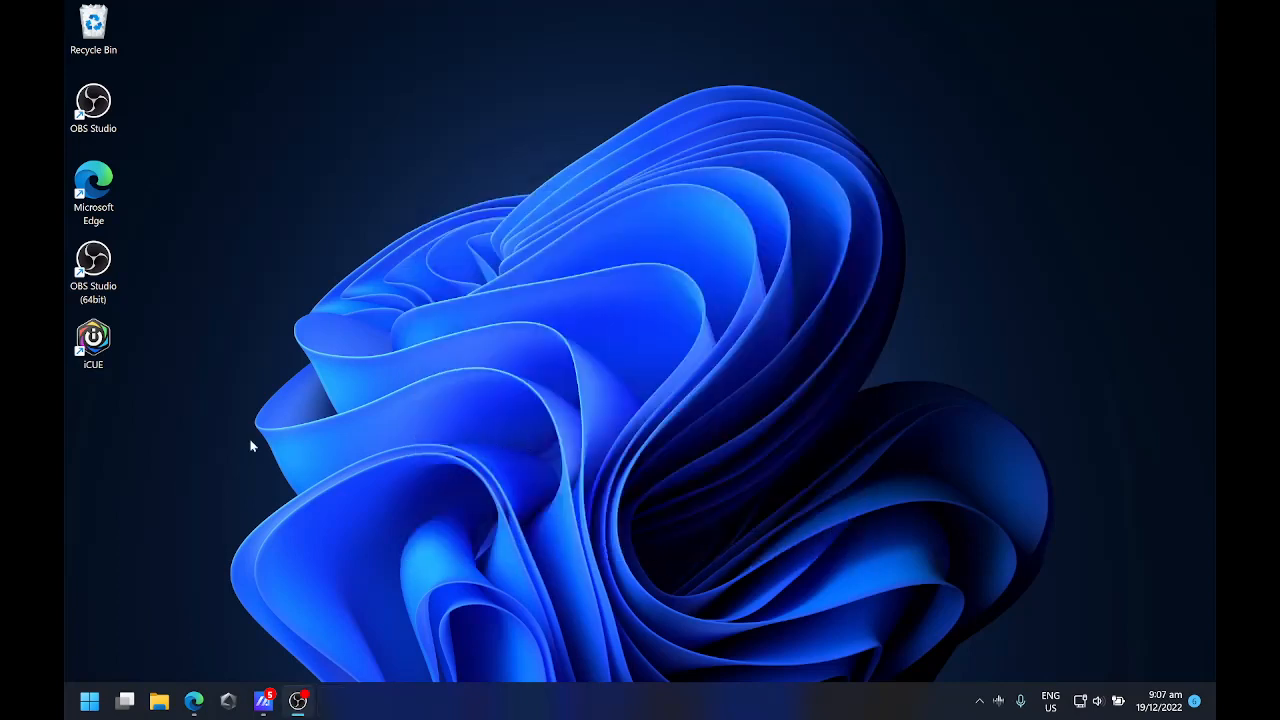
Launch iCUE from its desktop shortcut and wait for the Home page.
{"action": "left_click", "coordinate": [92, 344]}
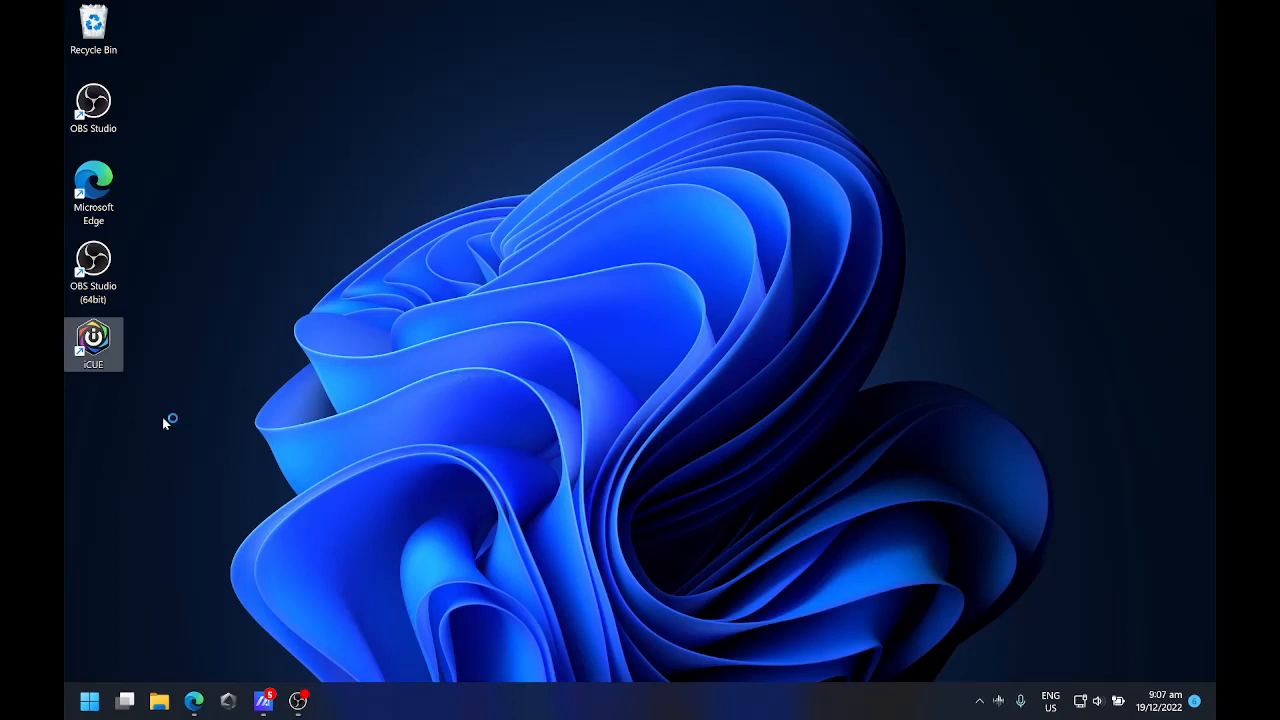
{"action": "mouse_move", "coordinate": [136, 356]}
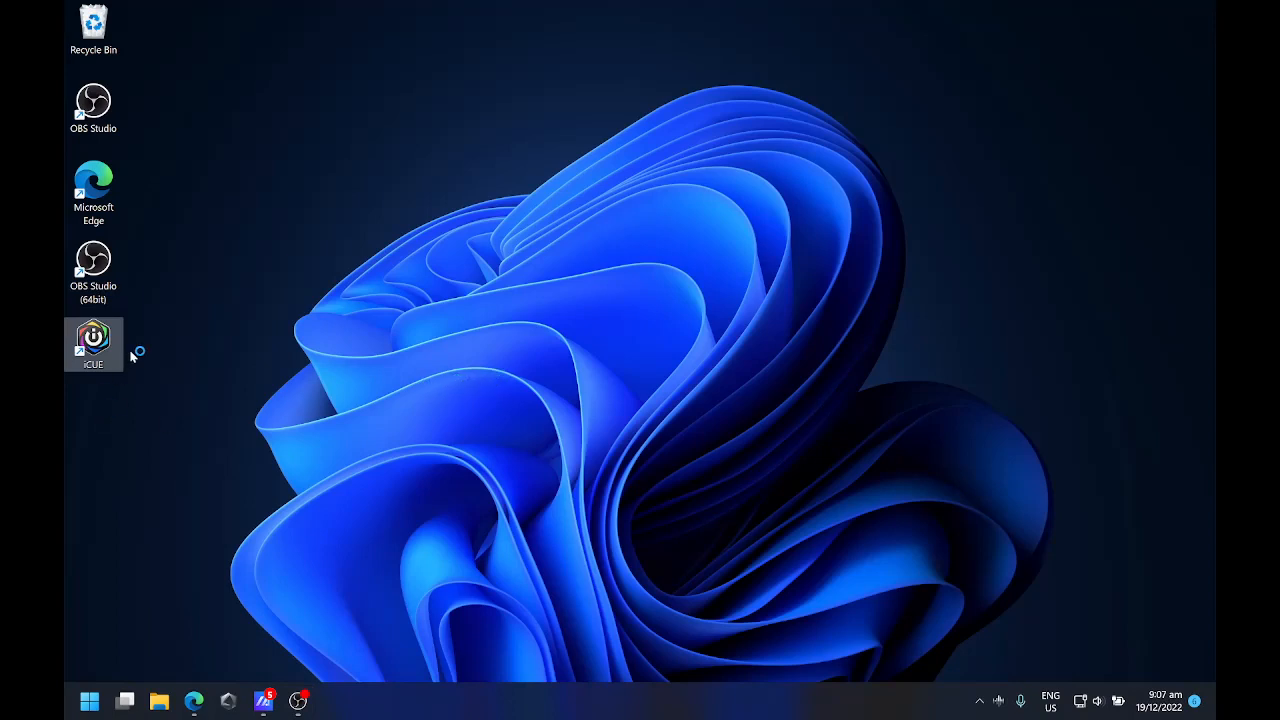
{"action": "mouse_move", "coordinate": [130, 356]}
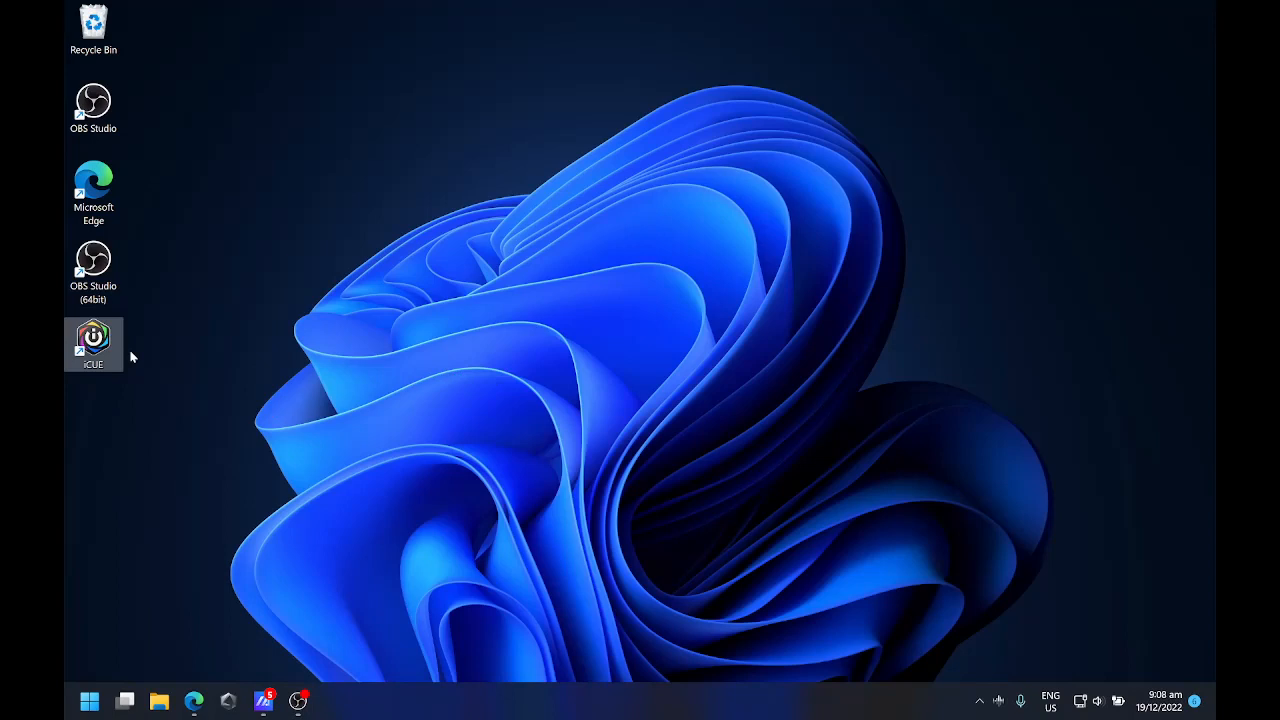
{"action": "mouse_move", "coordinate": [976, 696]}
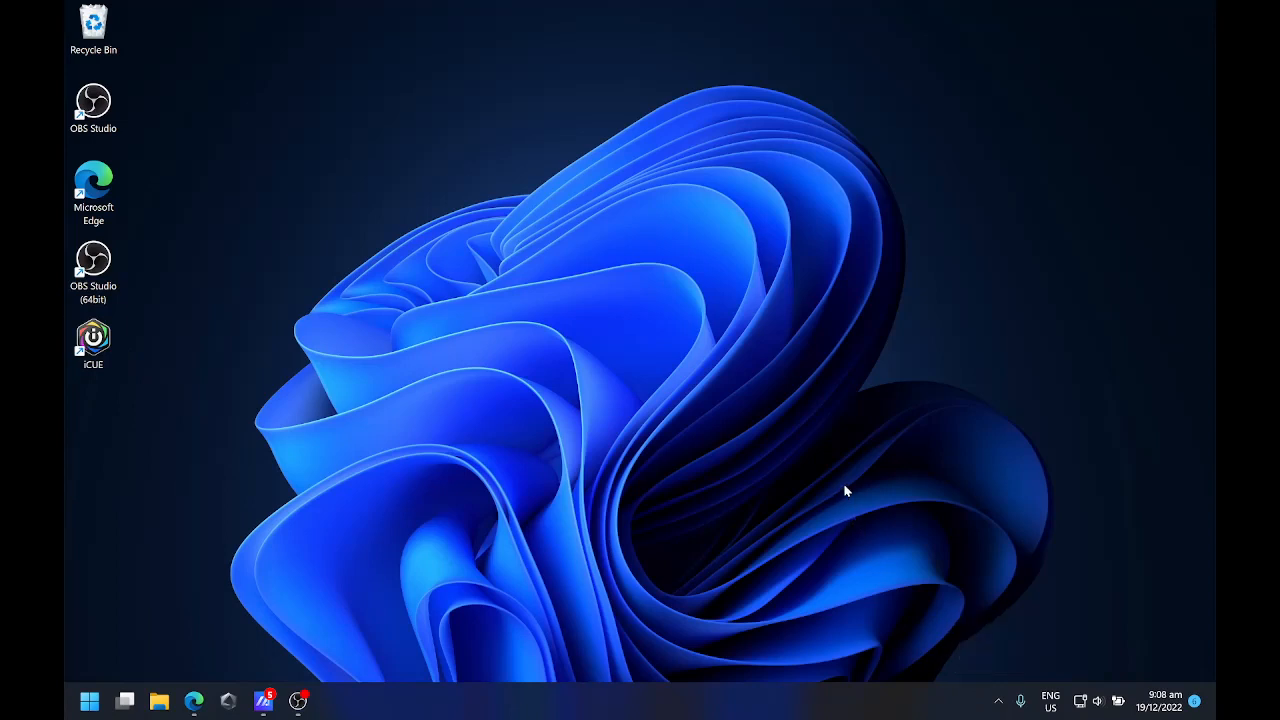
{"action": "mouse_move", "coordinate": [612, 390]}
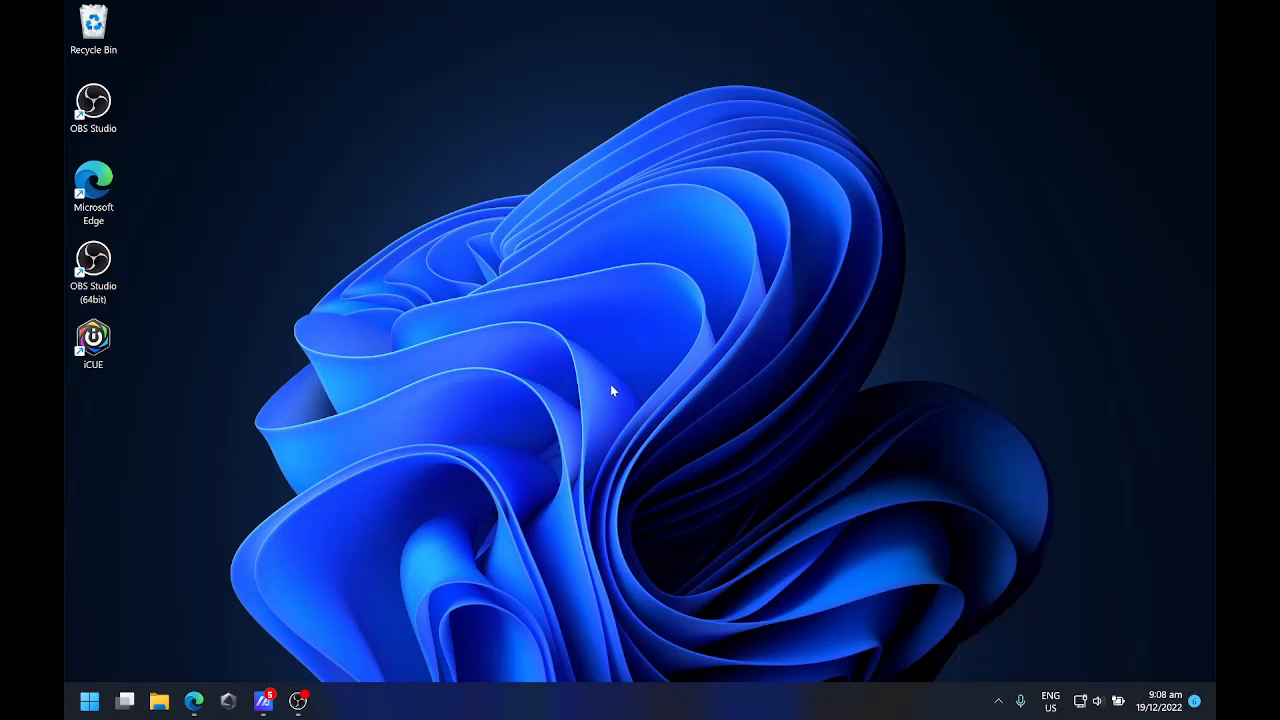
{"action": "right_click", "coordinate": [610, 390]}
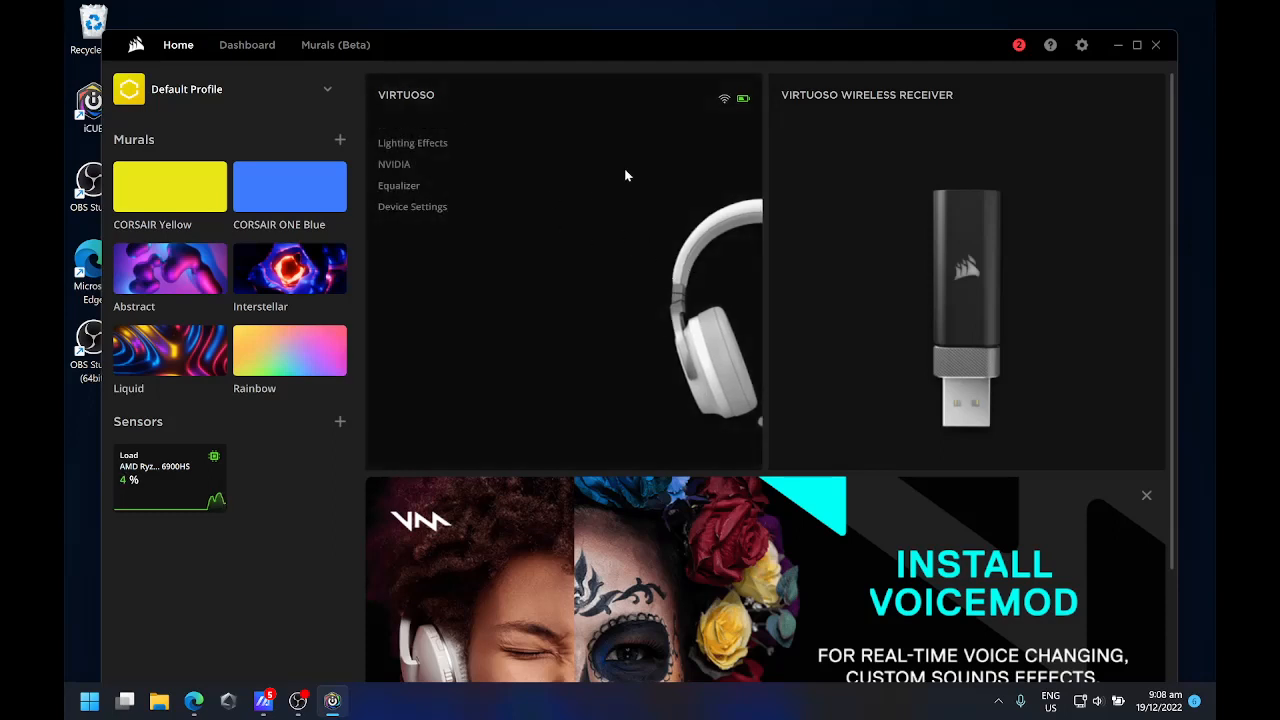
{"action": "mouse_move", "coordinate": [420, 198]}
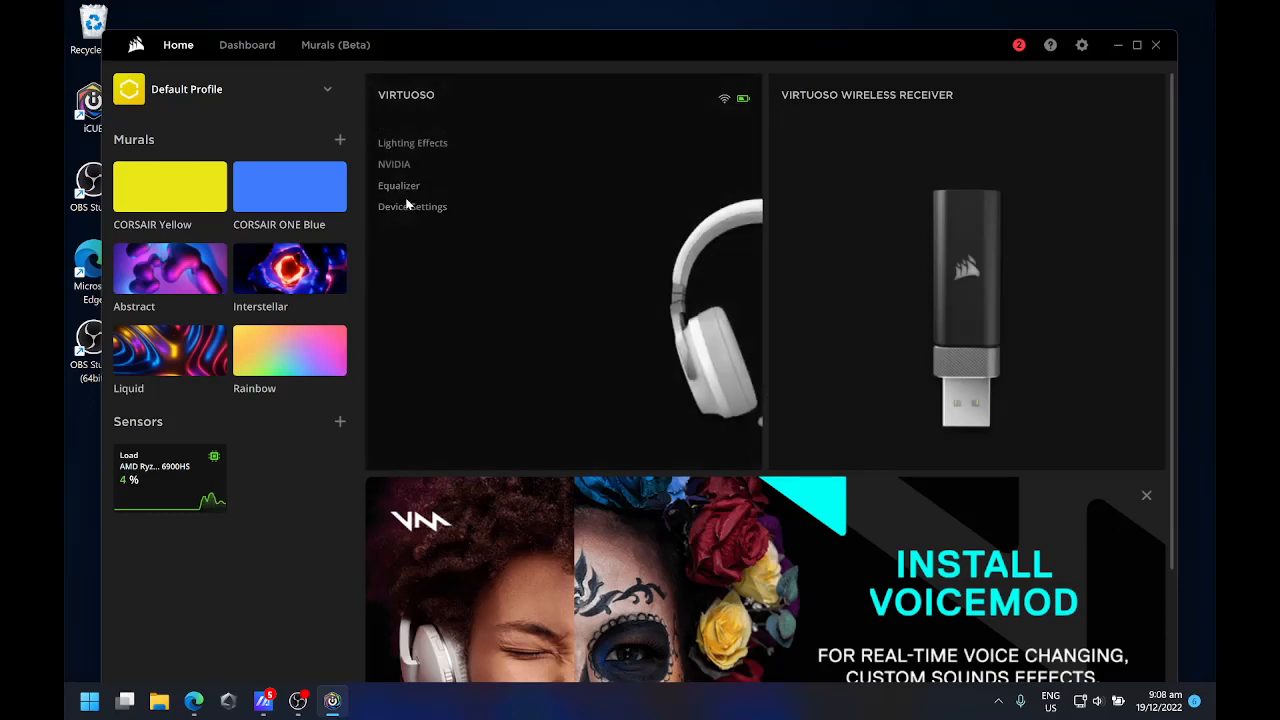
{"action": "mouse_move", "coordinate": [394, 164]}
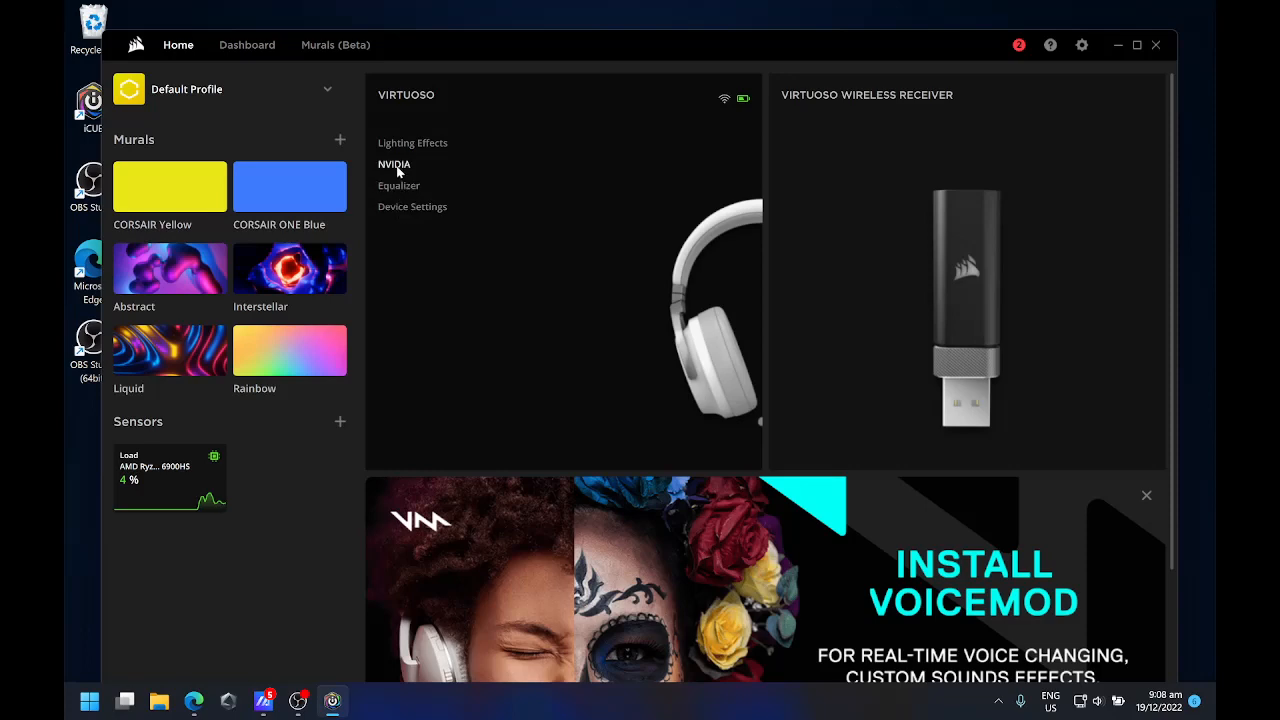
View the Virtuoso's NVIDIA settings, then the Wireless Receiver's page showing its headset pairing.
{"action": "left_click", "coordinate": [394, 164]}
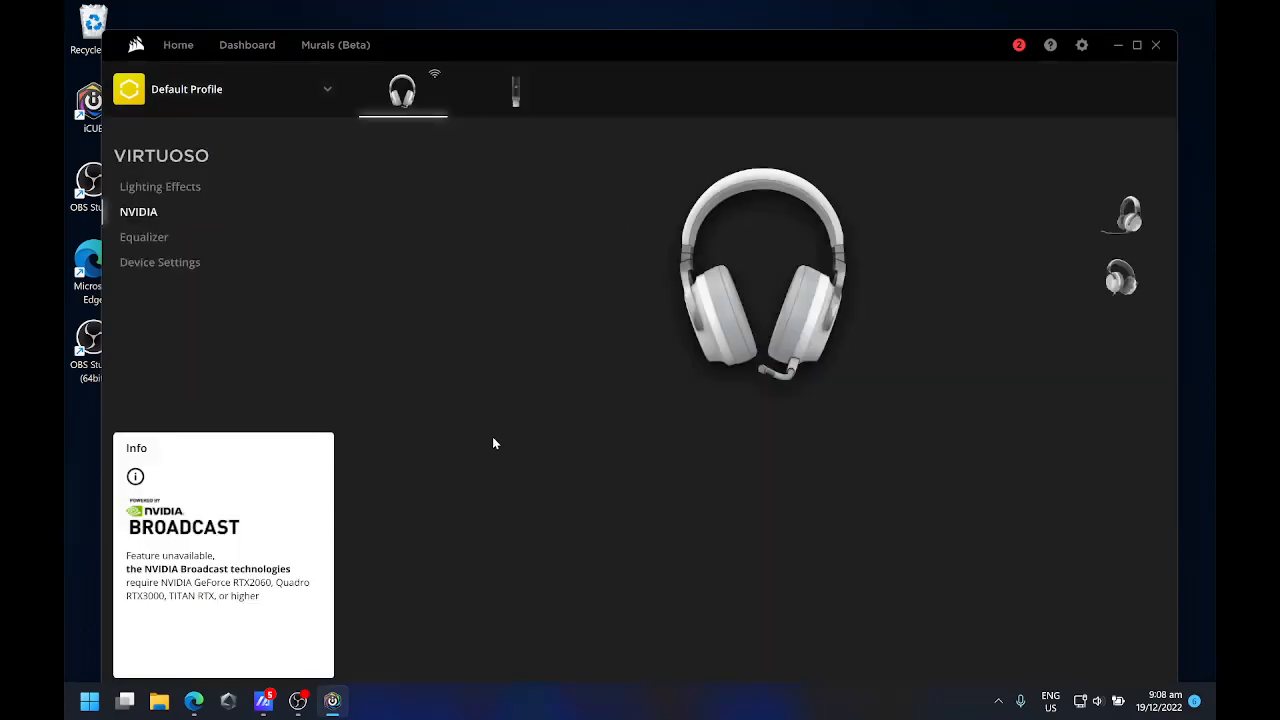
{"action": "mouse_move", "coordinate": [344, 558]}
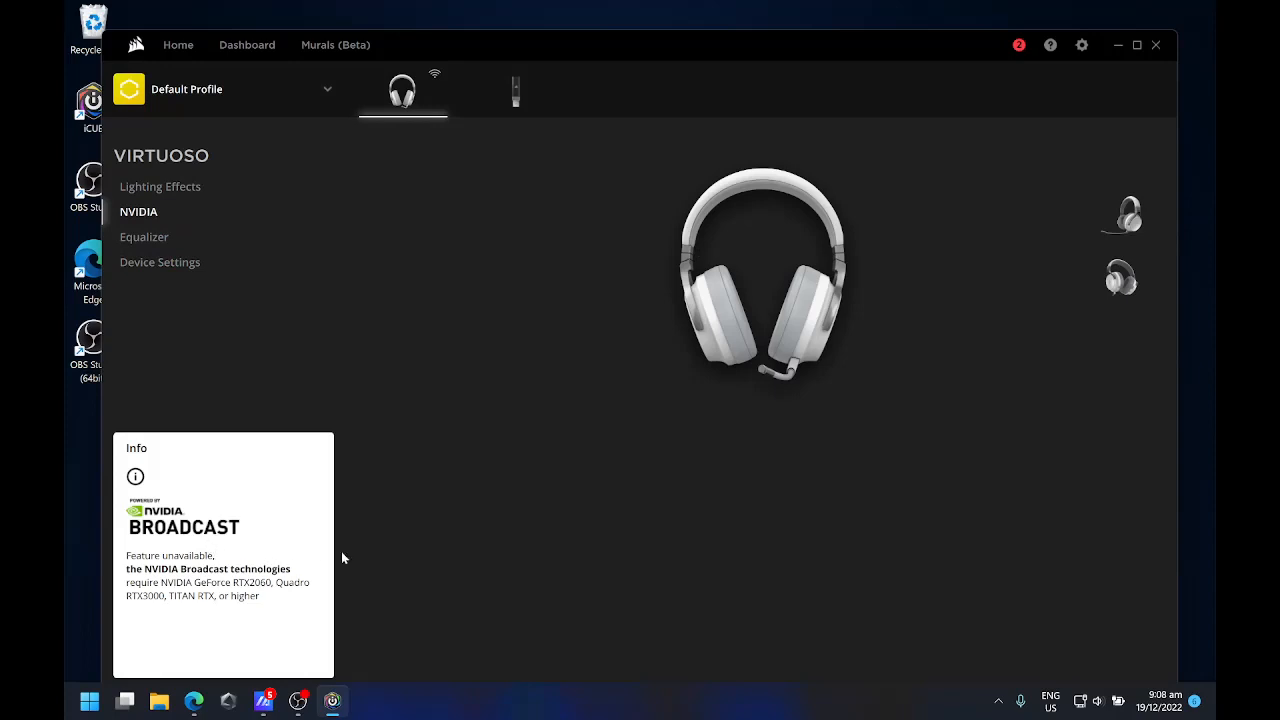
{"action": "mouse_move", "coordinate": [460, 392]}
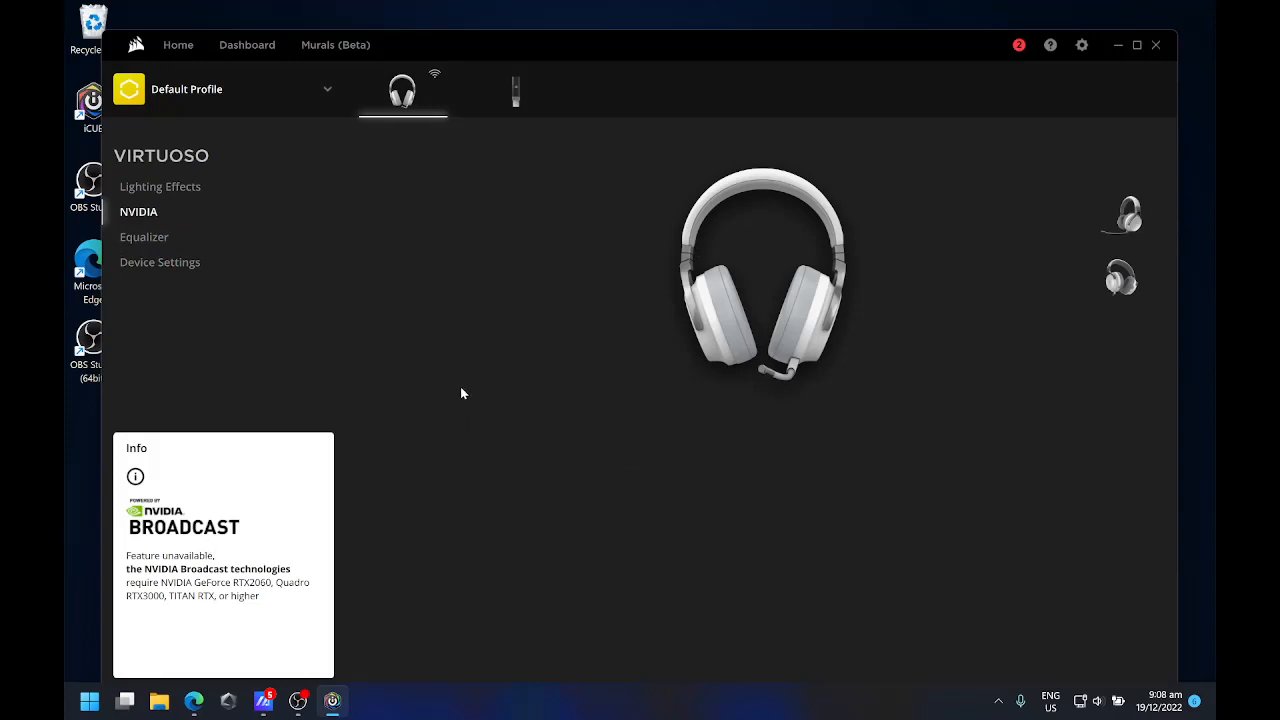
{"action": "mouse_move", "coordinate": [470, 108]}
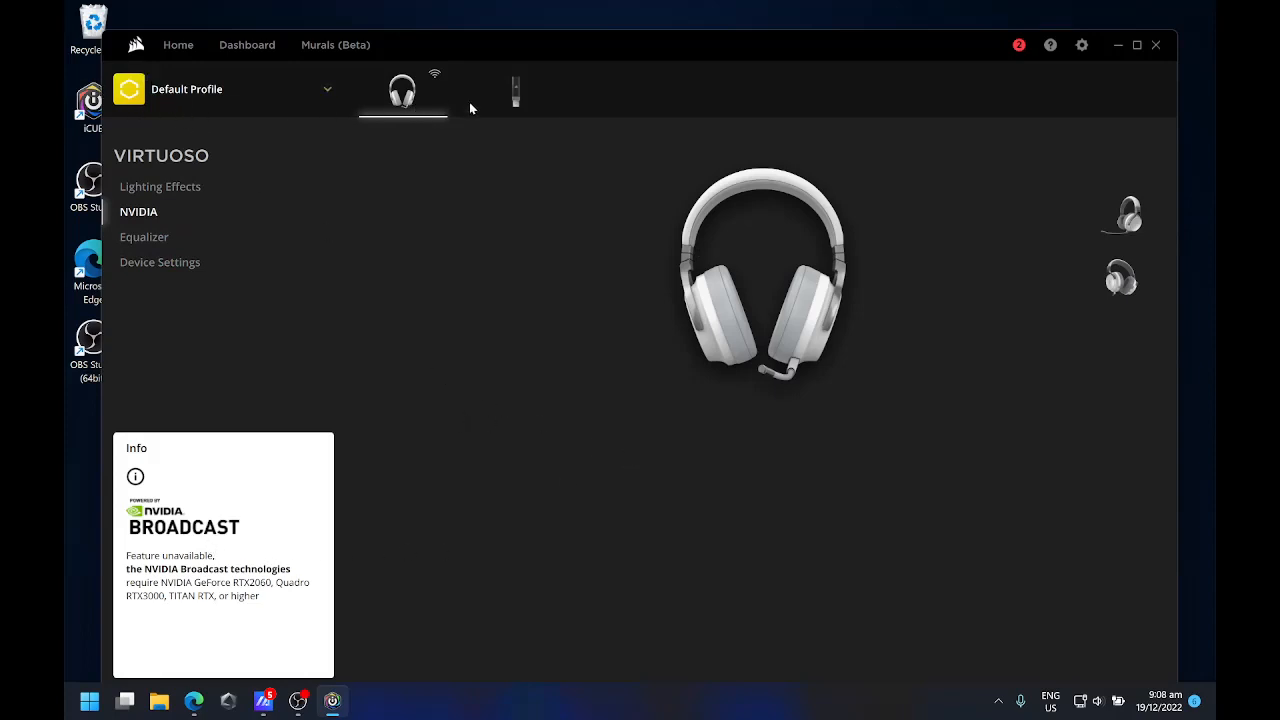
{"action": "left_click", "coordinate": [516, 90]}
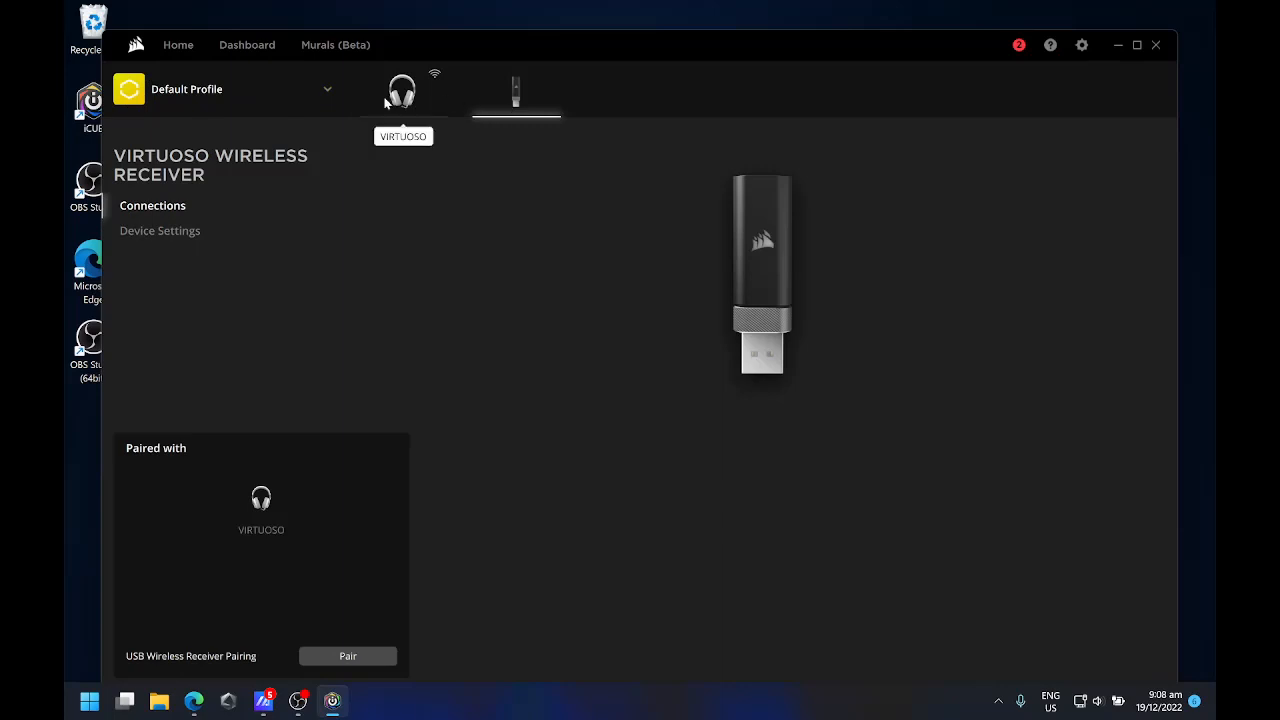
Show the Virtuoso headset's Lighting Effects with the full Lighting Type list, including Watercolor Spectrum.
{"action": "left_click", "coordinate": [402, 90]}
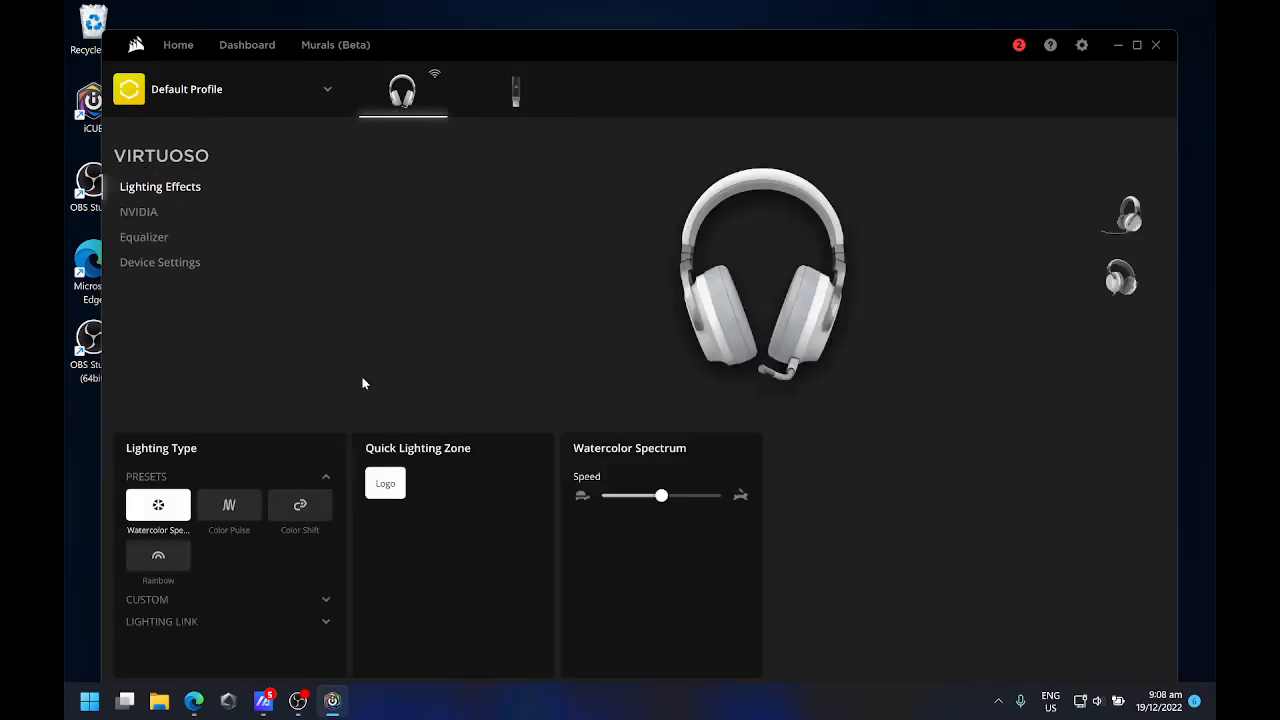
{"action": "mouse_move", "coordinate": [592, 384]}
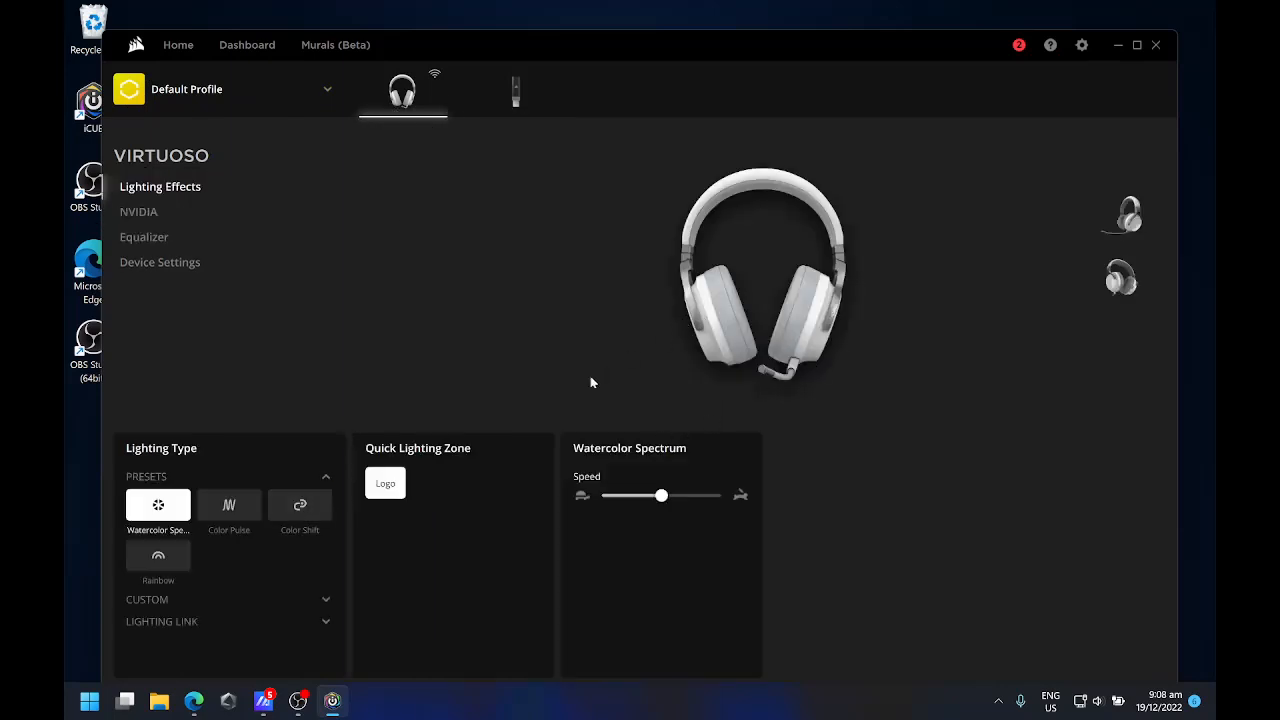
{"action": "mouse_move", "coordinate": [808, 500]}
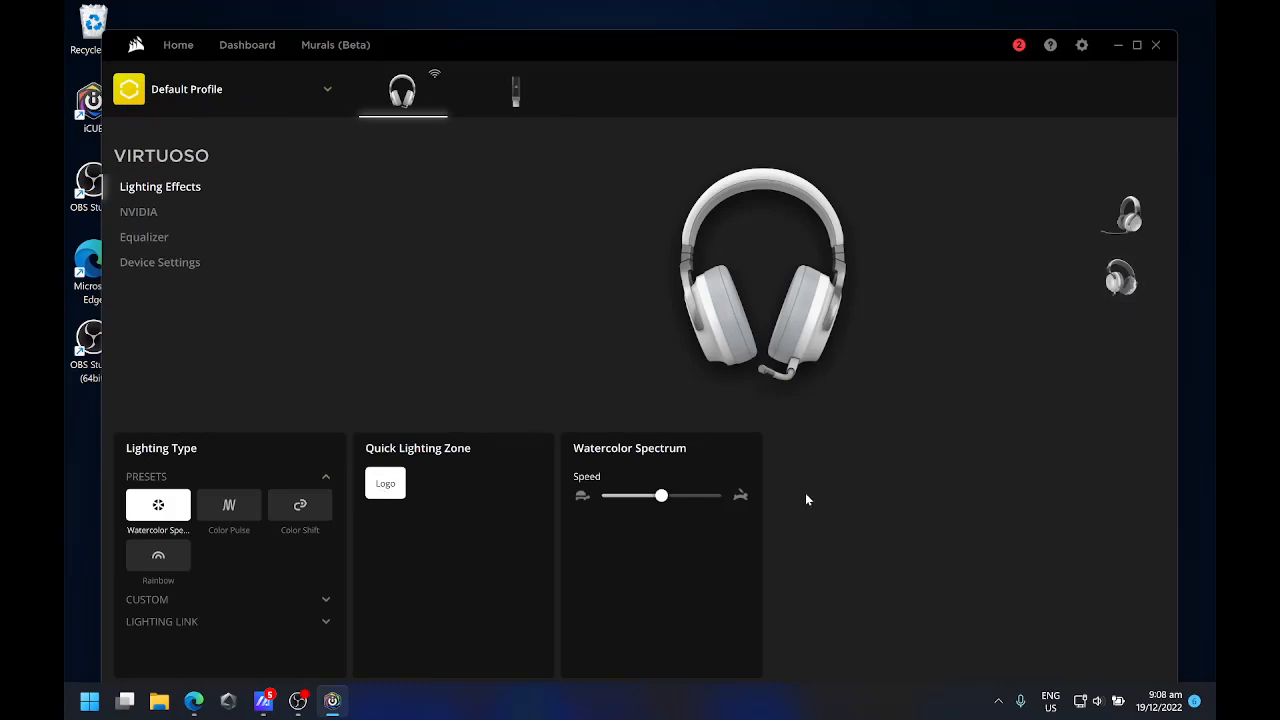
{"action": "mouse_move", "coordinate": [268, 506]}
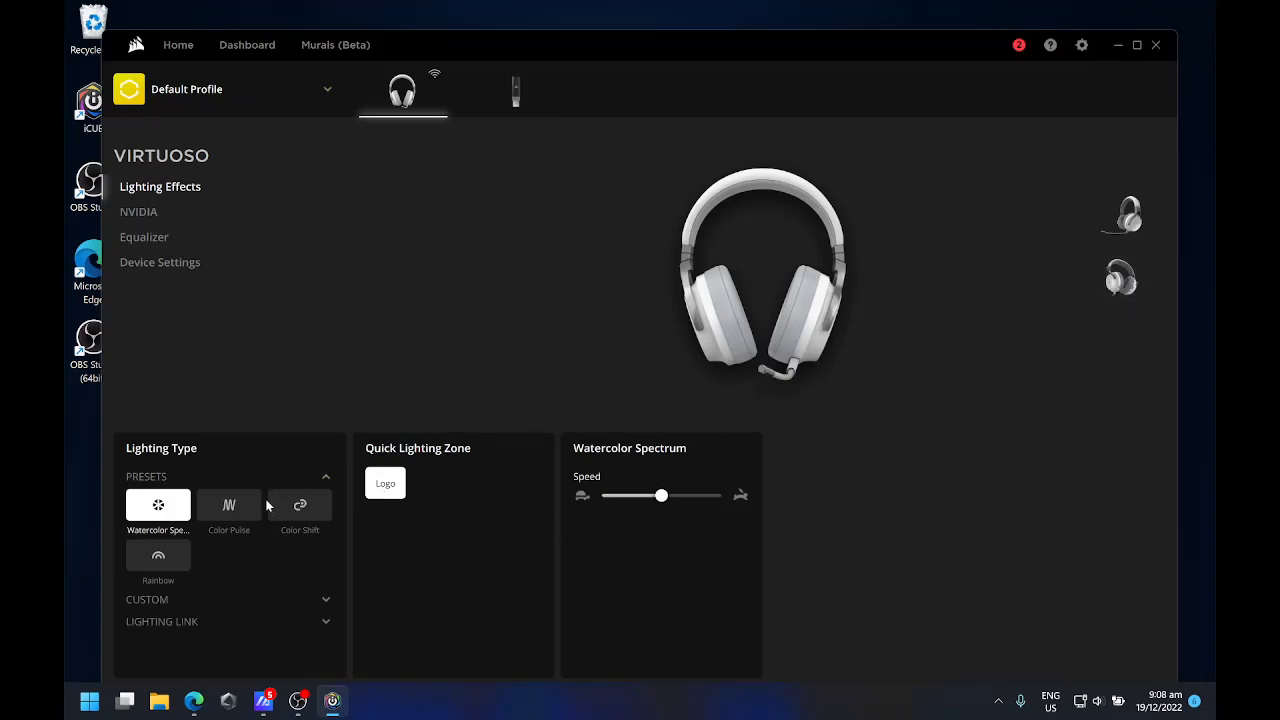
{"action": "mouse_move", "coordinate": [340, 474]}
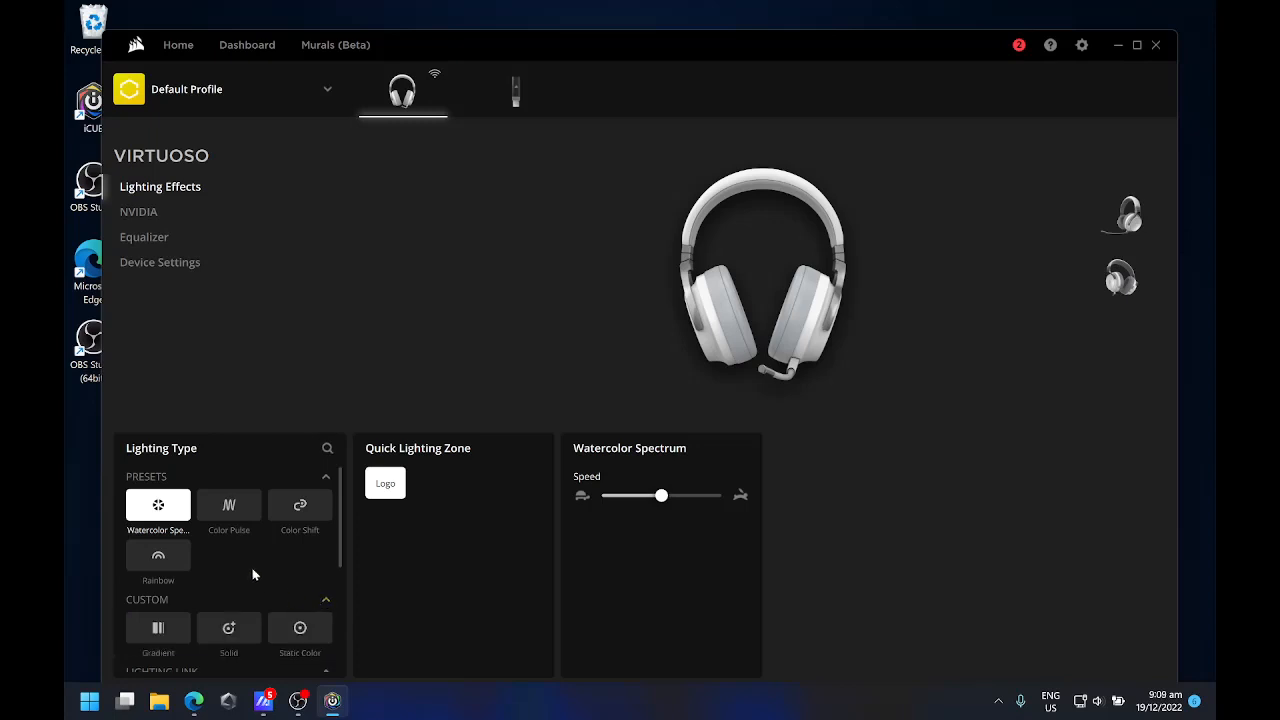
{"action": "scroll", "scroll_direction": "down", "scroll_amount": 3}
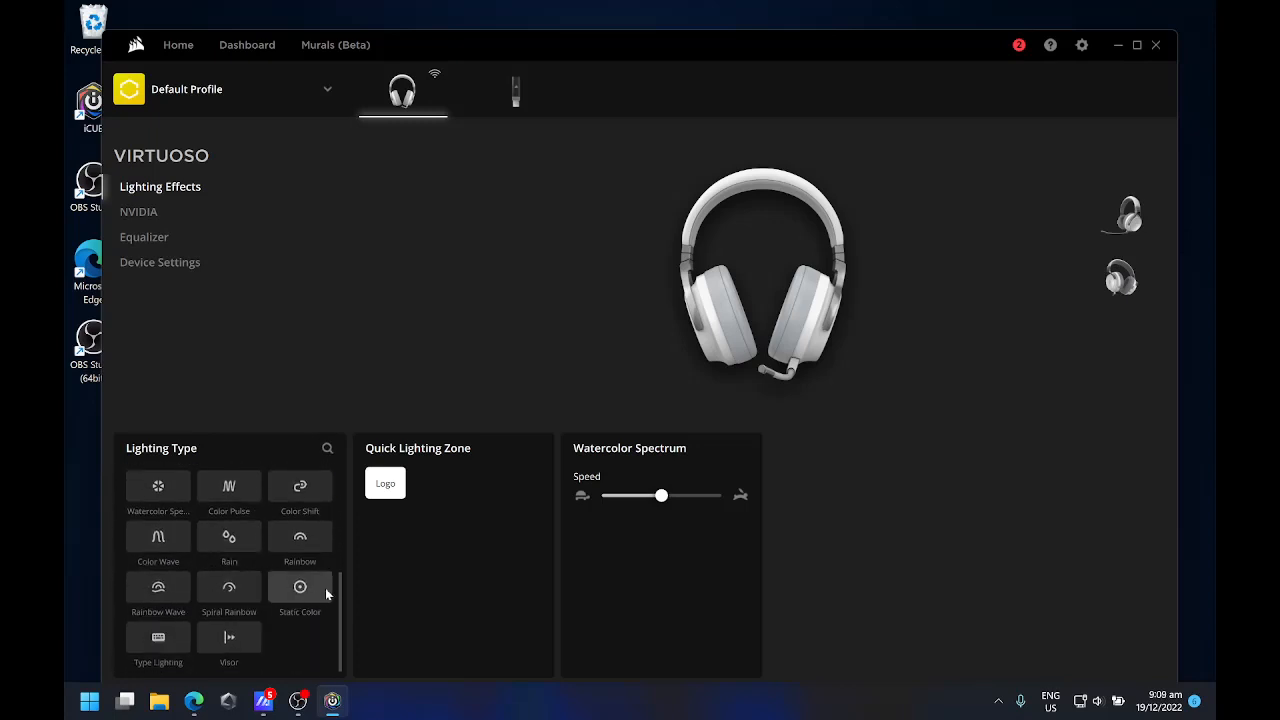
{"action": "mouse_move", "coordinate": [460, 364]}
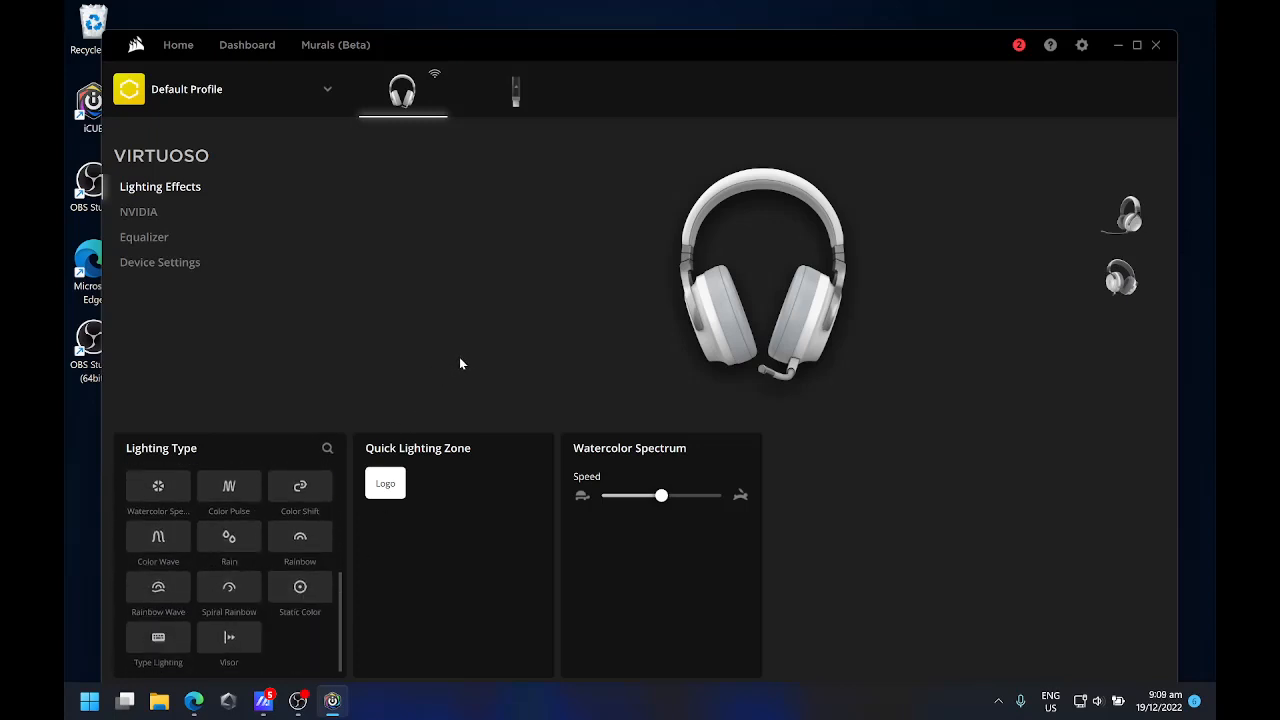
{"action": "mouse_move", "coordinate": [414, 312]}
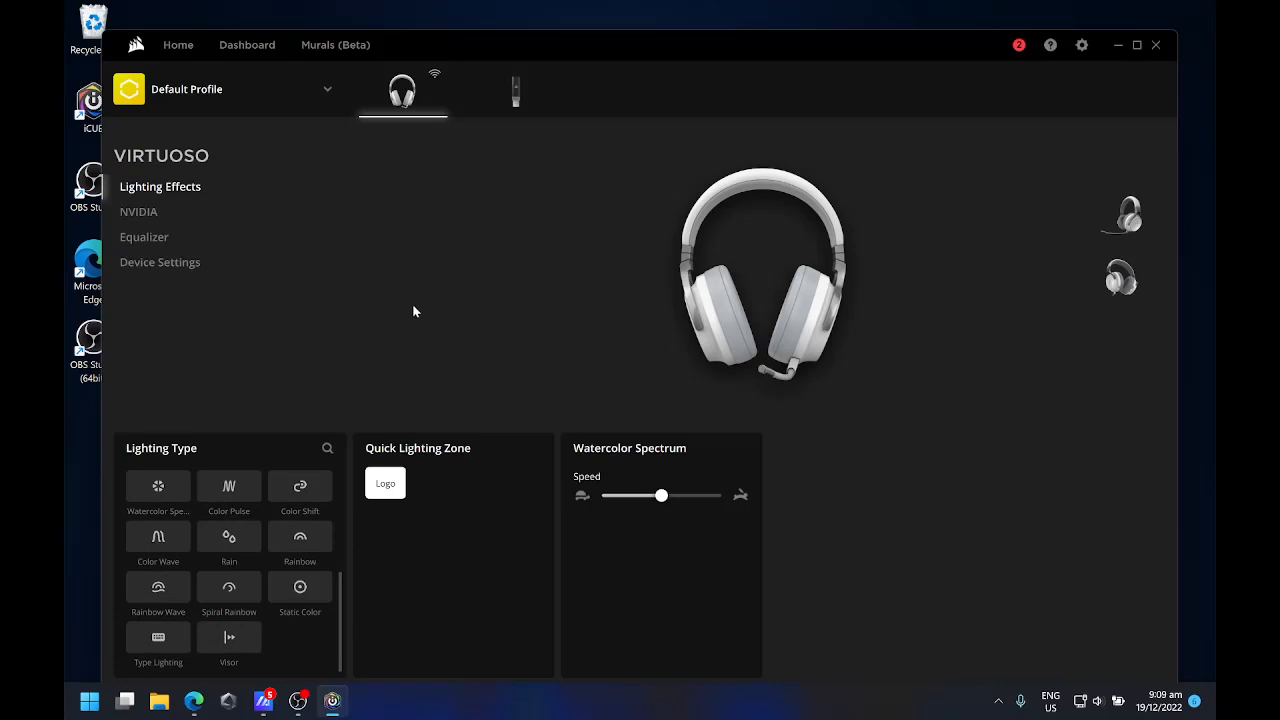
{"action": "mouse_move", "coordinate": [640, 84]}
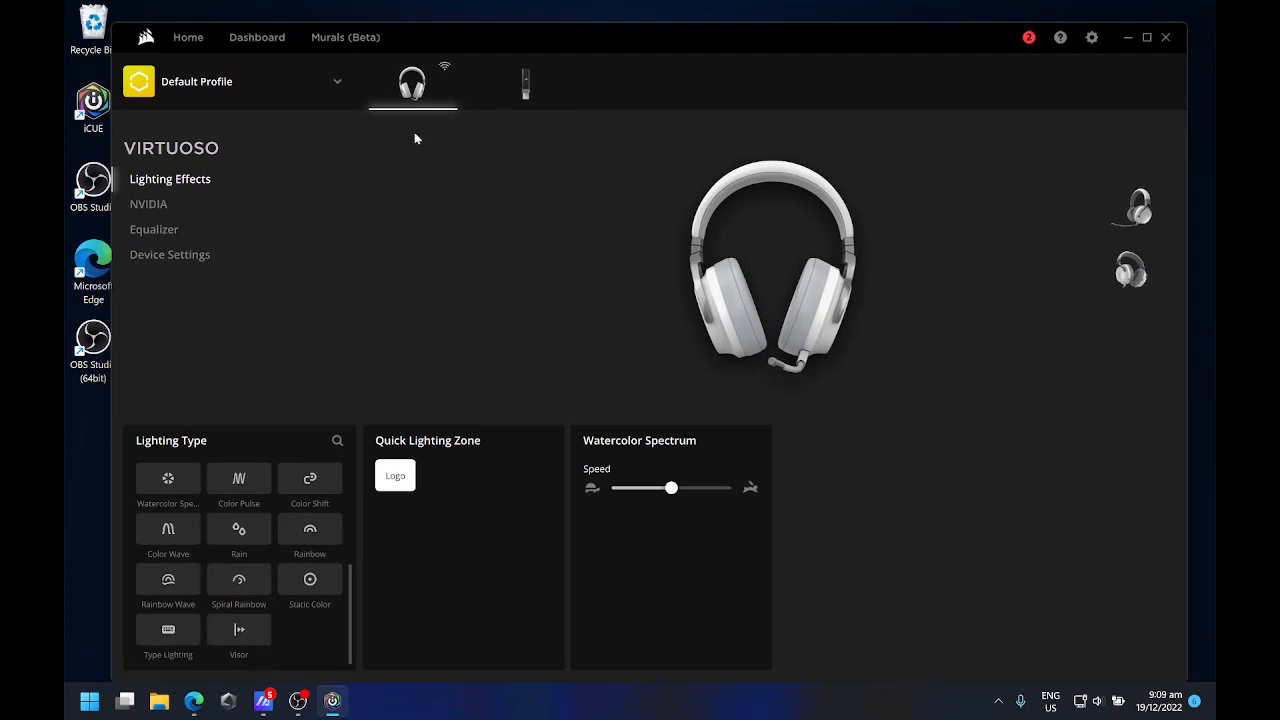
{"action": "mouse_move", "coordinate": [500, 220]}
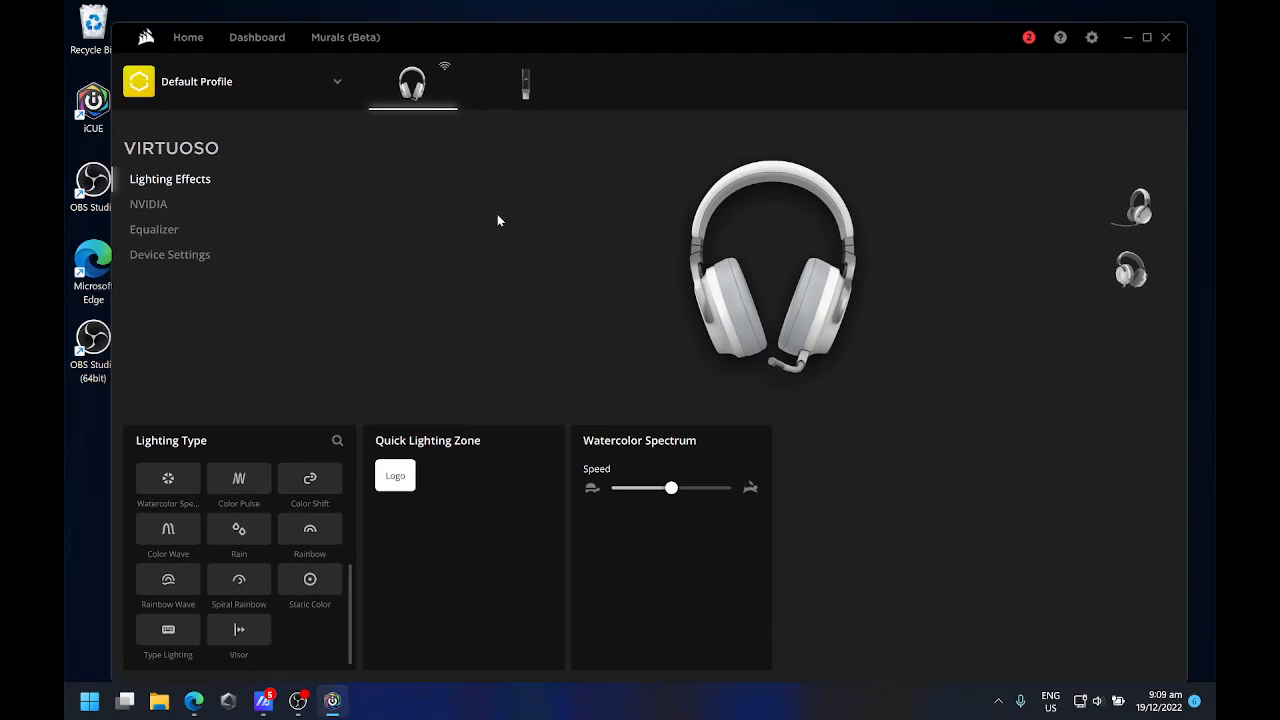
{"action": "mouse_move", "coordinate": [516, 240]}
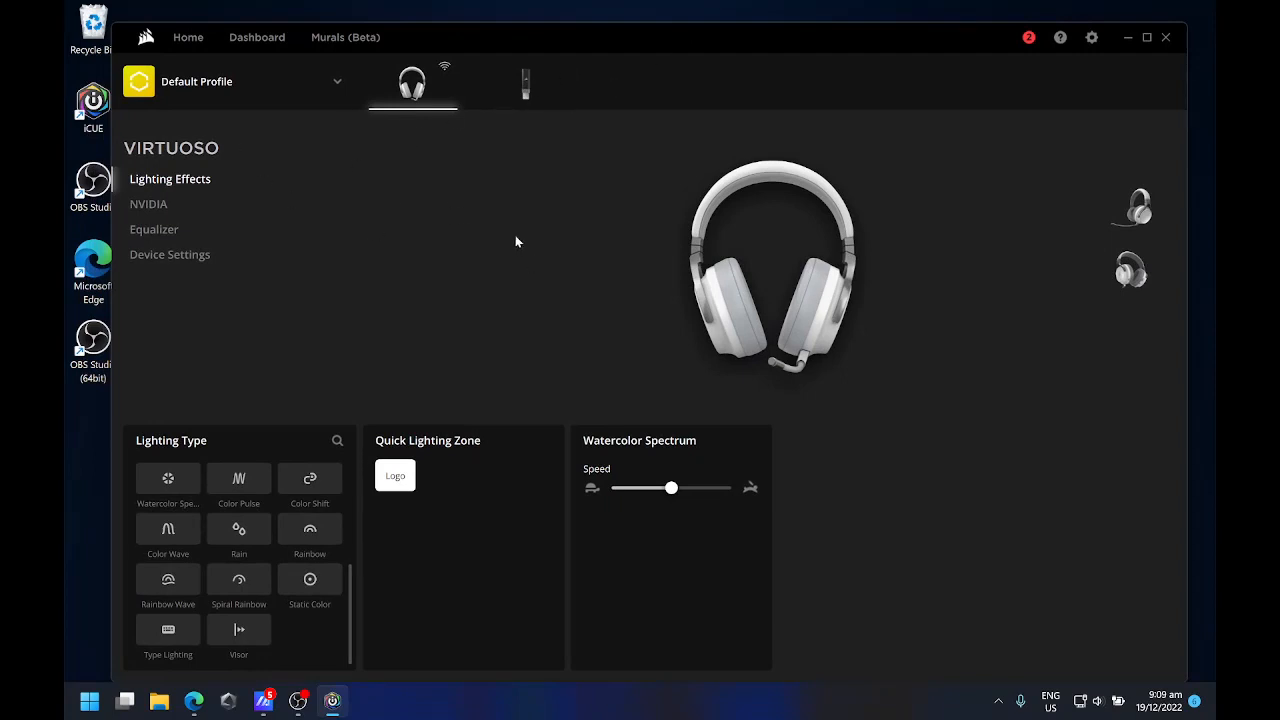
{"action": "mouse_move", "coordinate": [112, 404]}
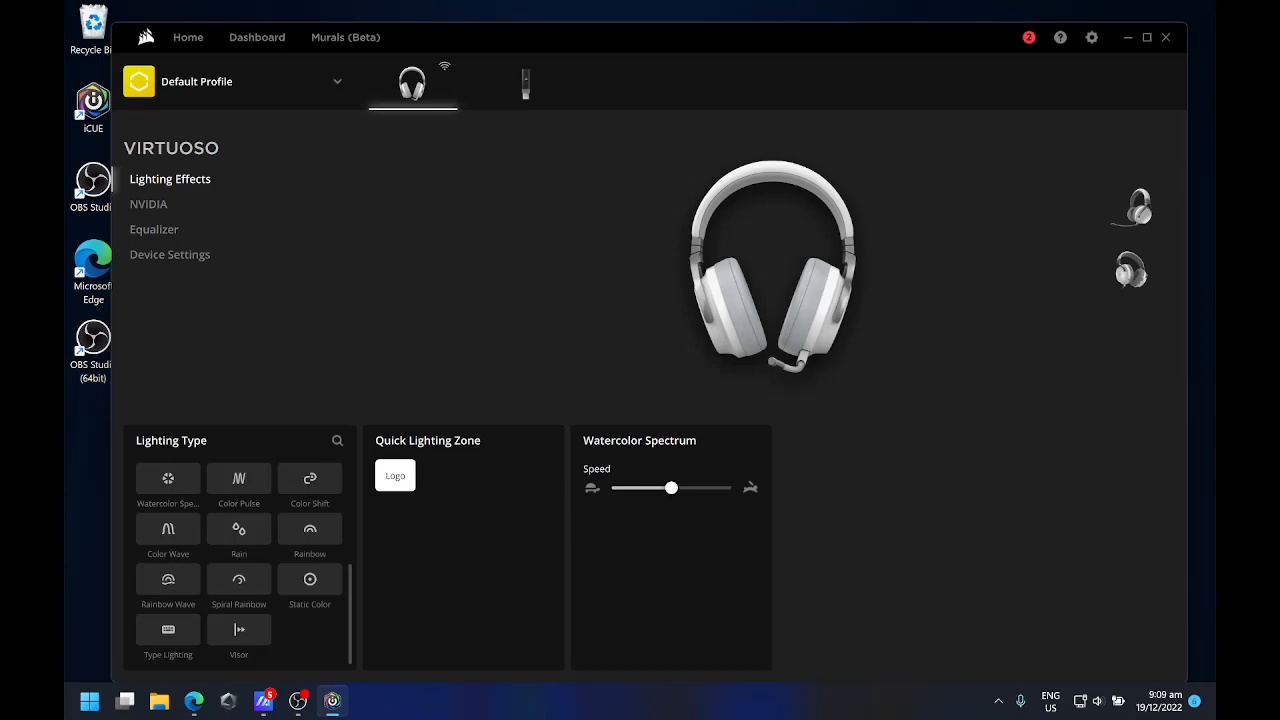
{"action": "mouse_move", "coordinate": [500, 220]}
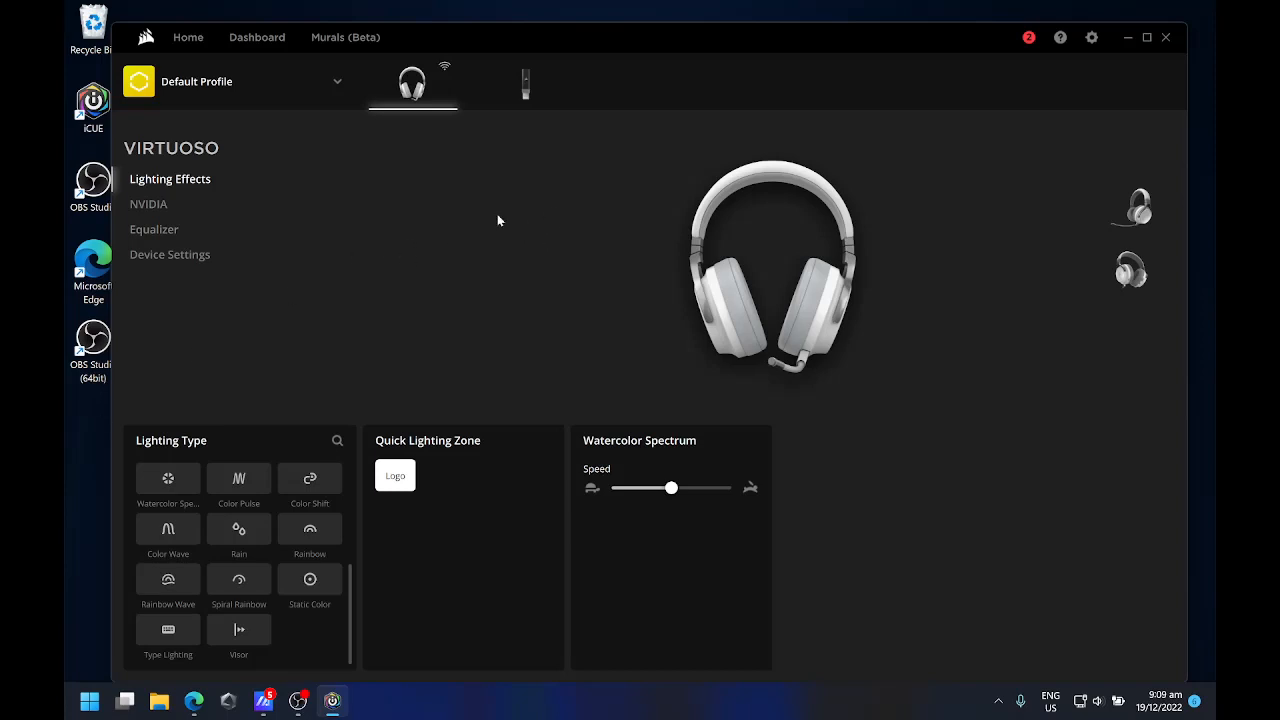
{"action": "mouse_move", "coordinate": [556, 216]}
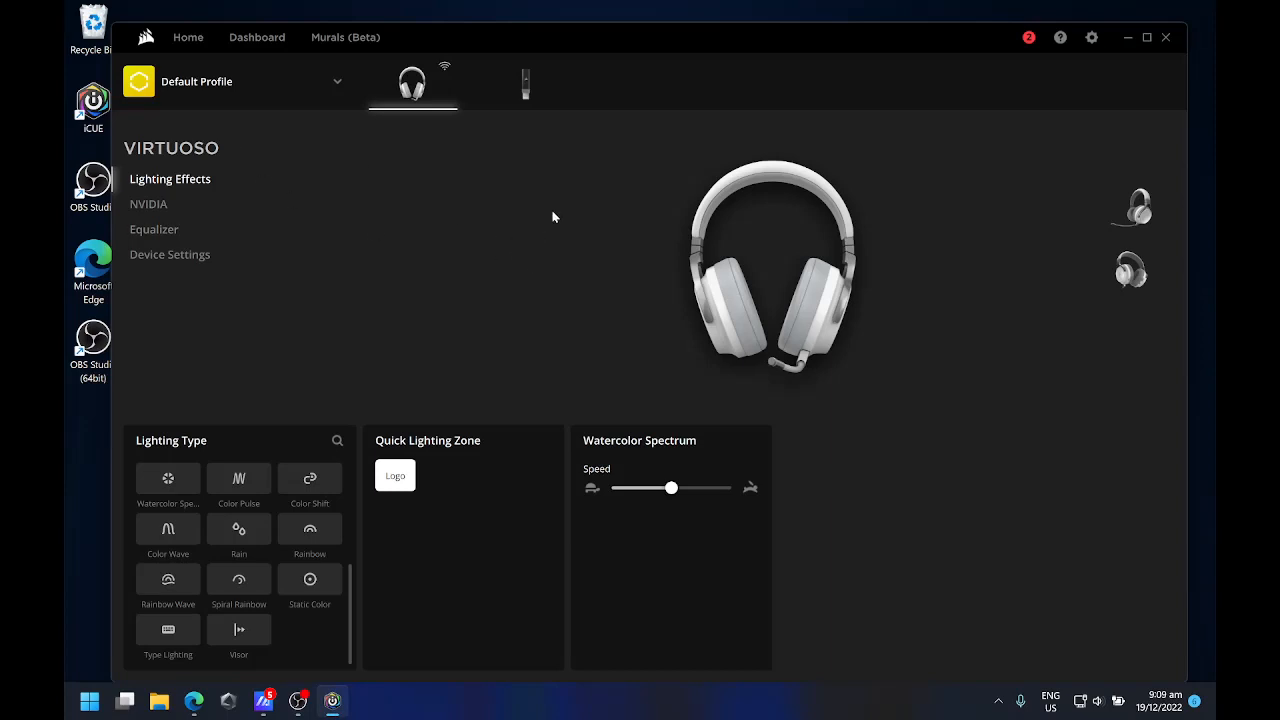